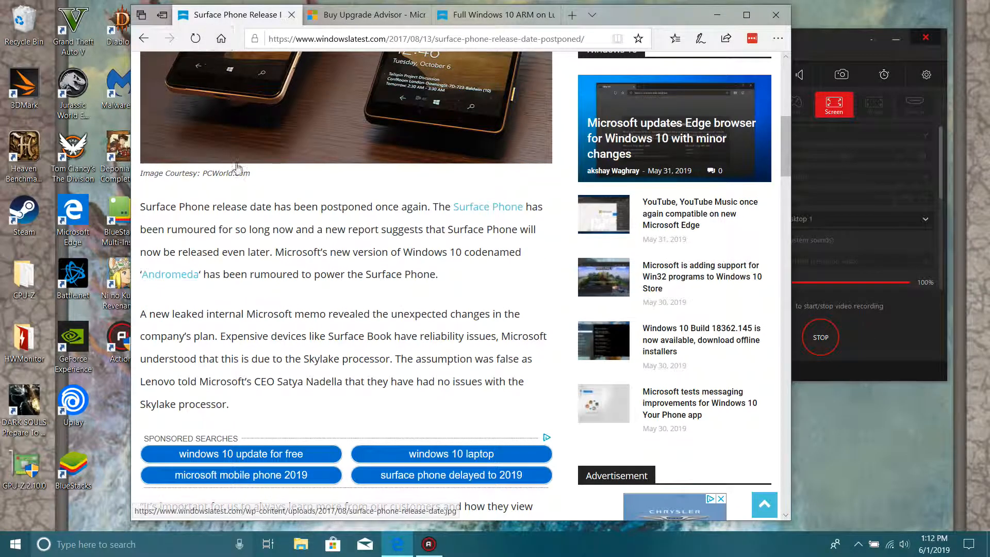
- Scroll through the upgrade page, then switch to the 'Buy Upgrade Advisor' Store tab
scroll(up, 3)
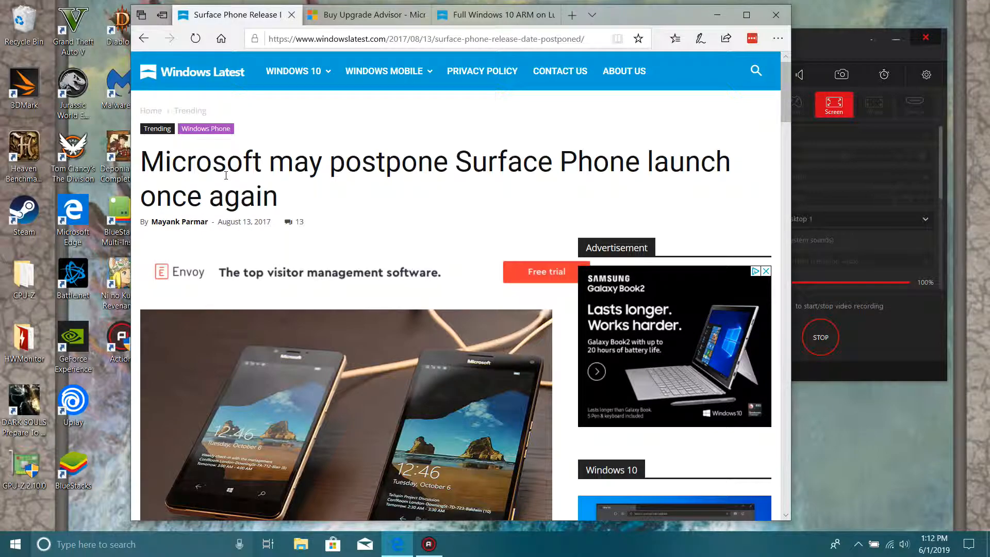
mouse_move(265, 232)
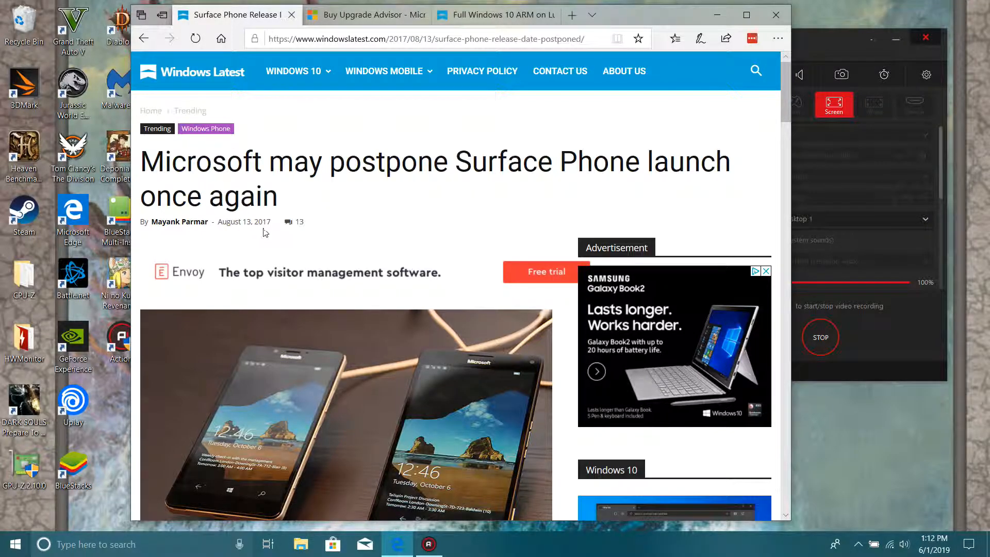
mouse_move(345, 223)
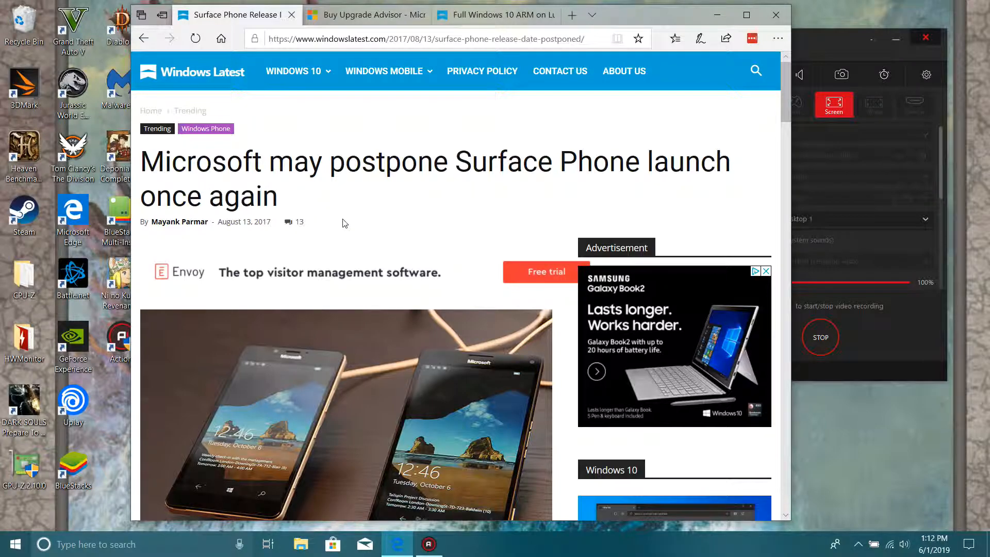
scroll(down, 3)
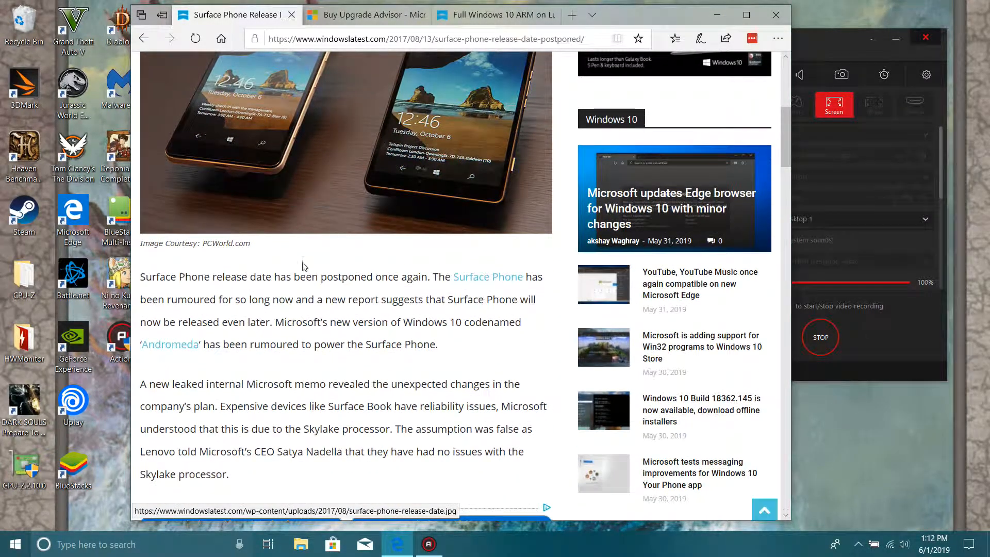
scroll(down, 3)
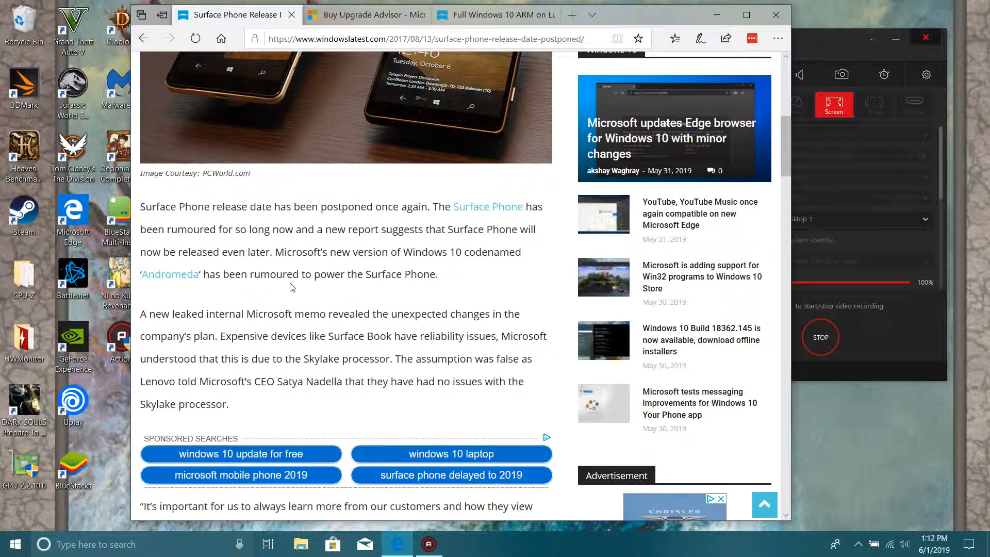
mouse_move(342, 287)
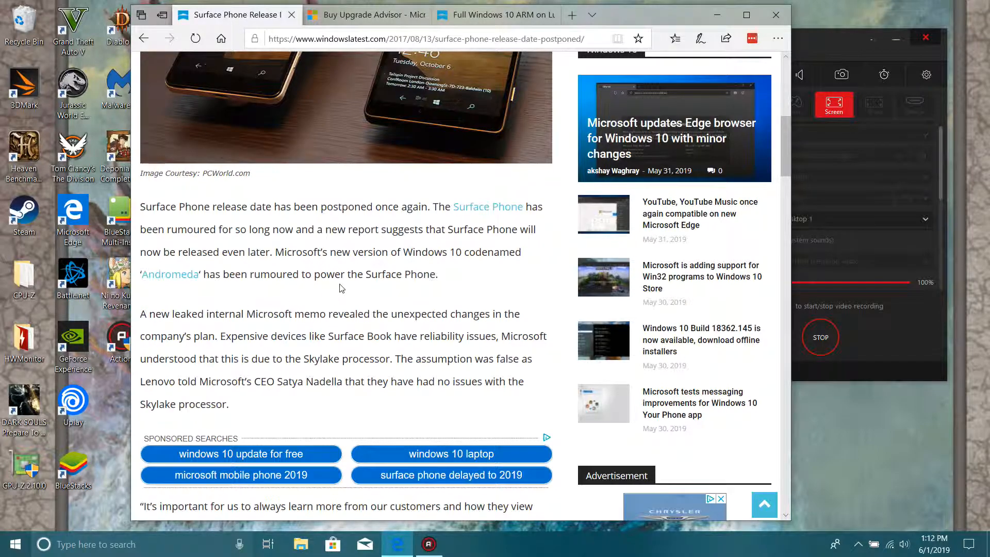
scroll(down, 3)
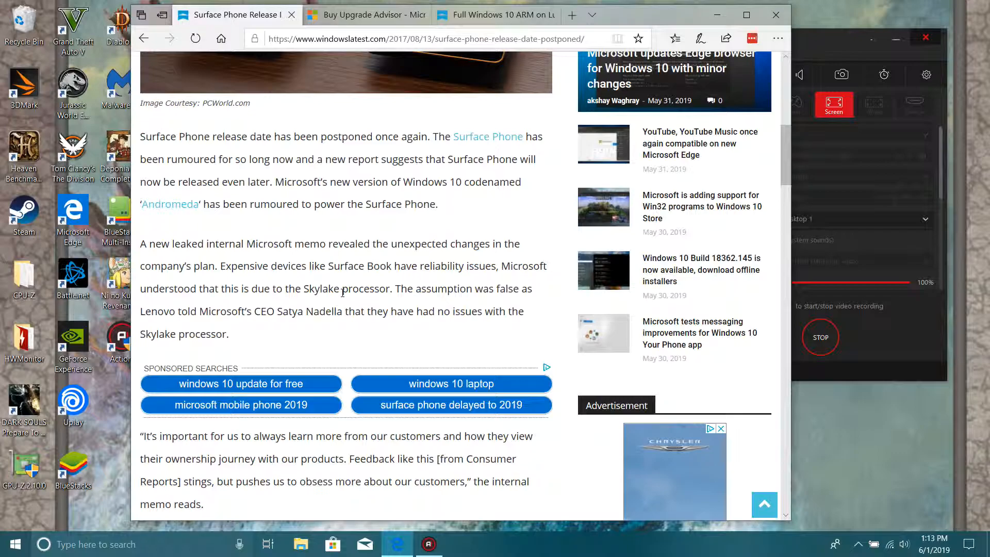
mouse_move(350, 306)
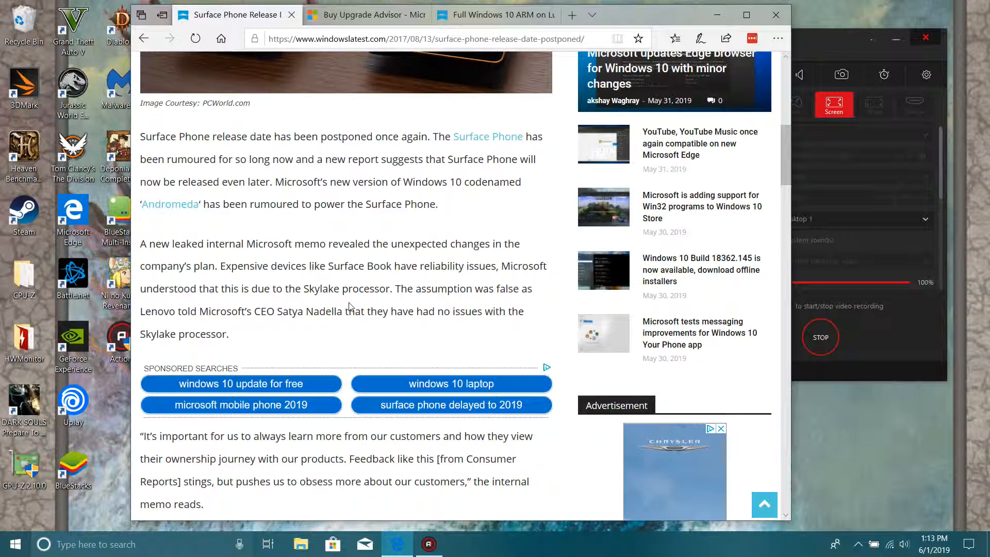
mouse_move(339, 311)
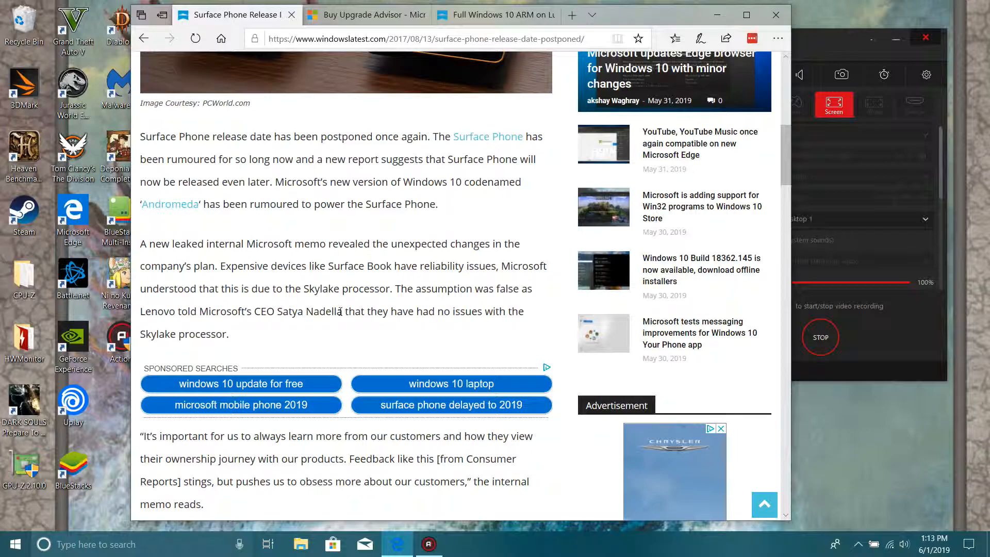
scroll(down, 3)
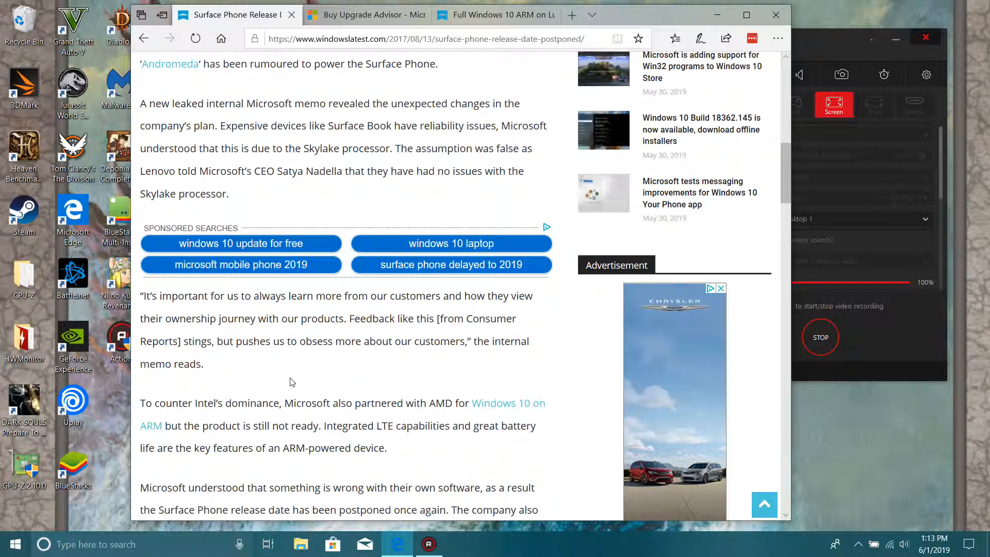
mouse_move(270, 375)
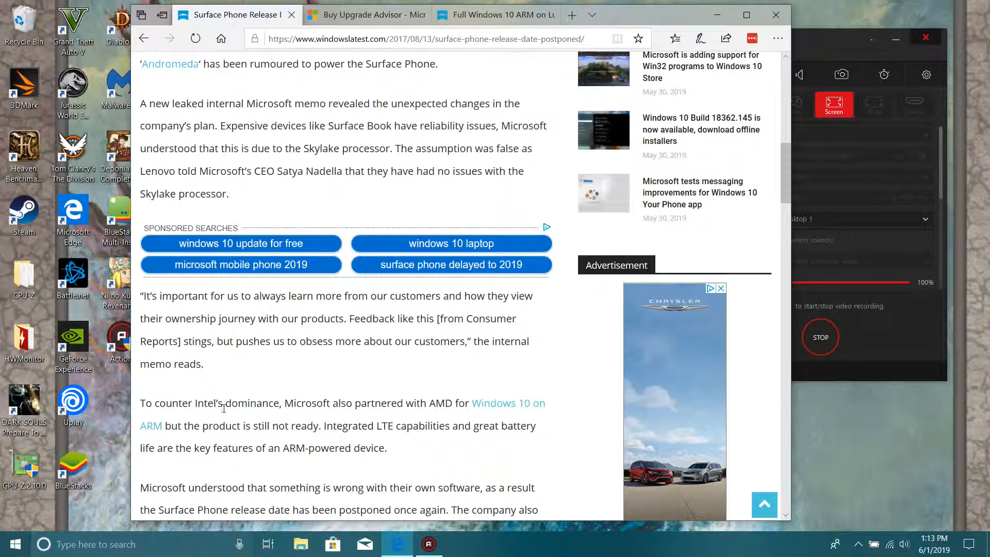
mouse_move(239, 423)
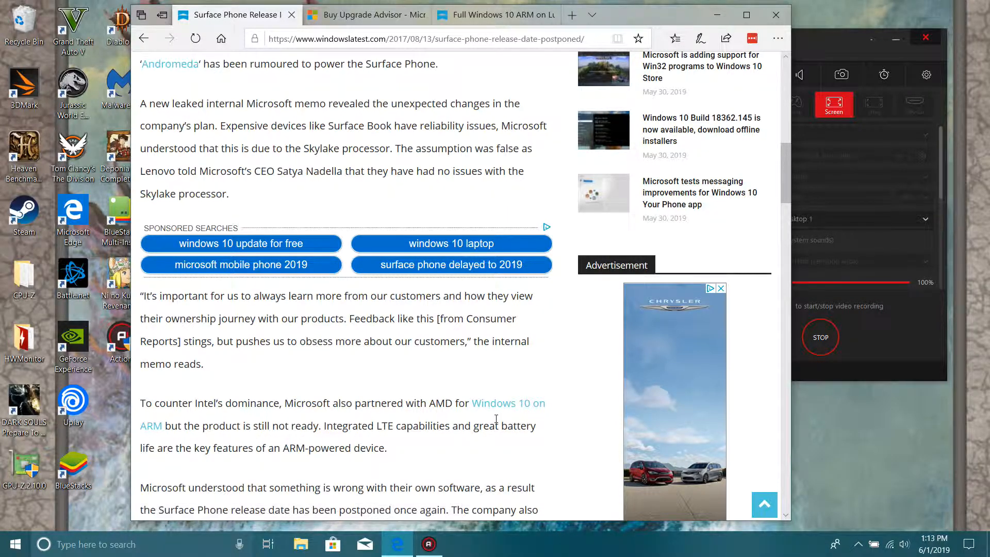
mouse_move(451, 416)
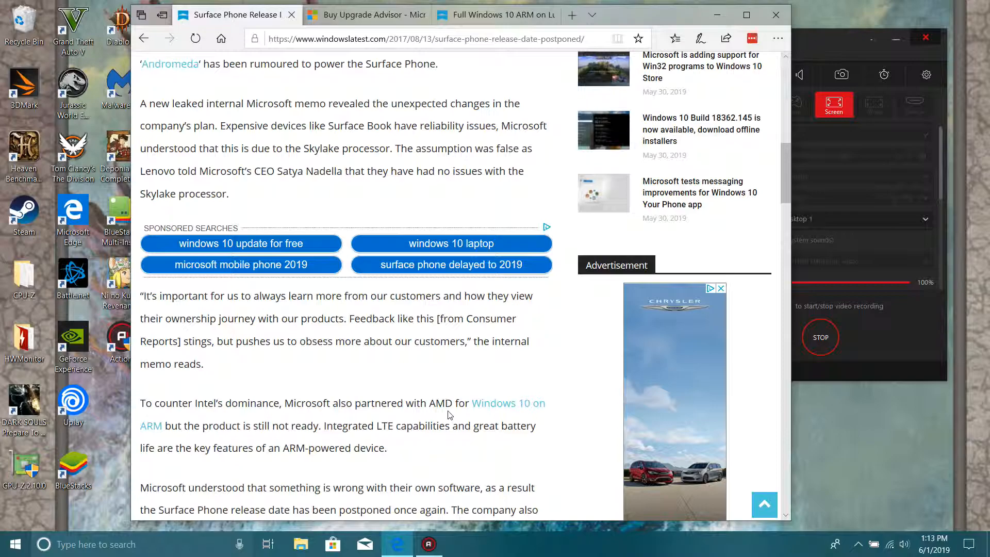
mouse_move(212, 436)
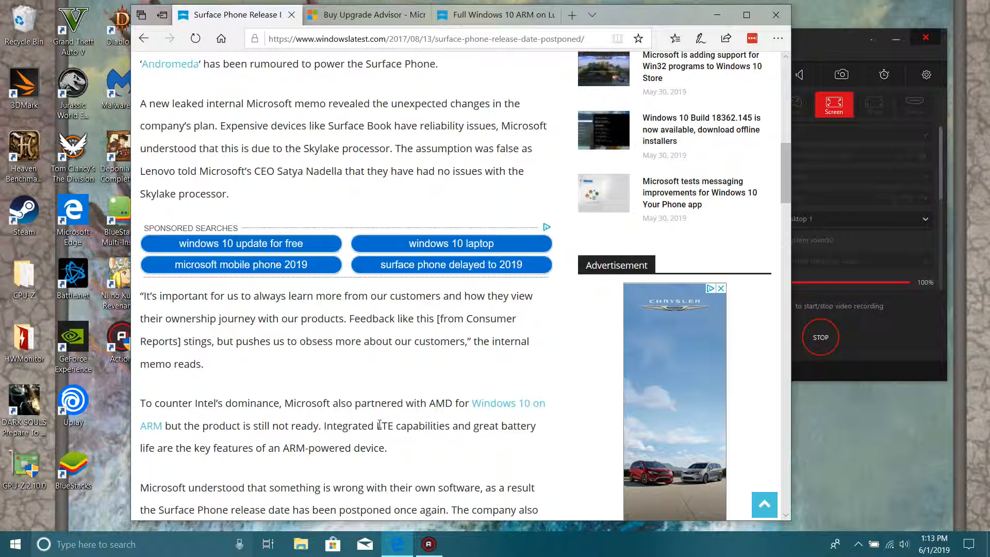
scroll(down, 3)
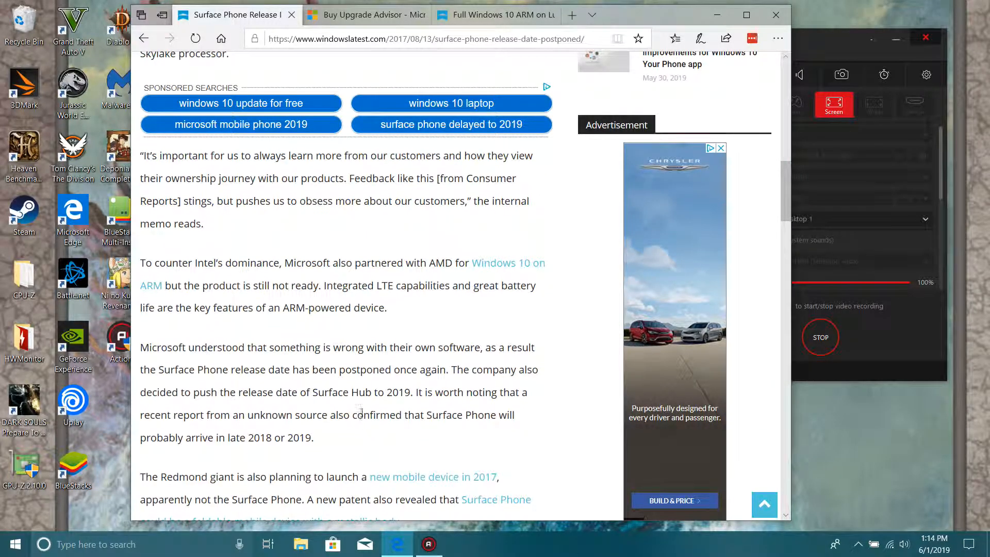
mouse_move(374, 409)
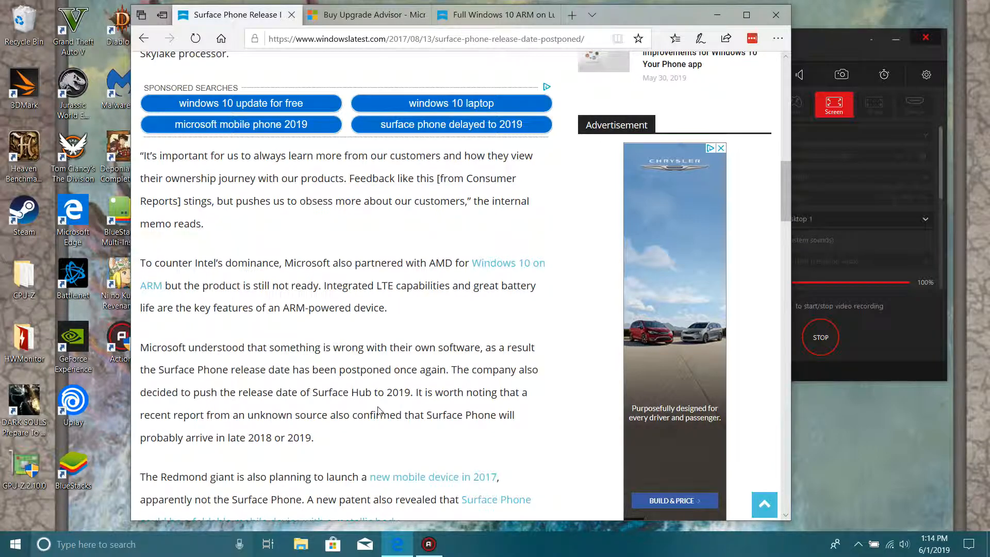
scroll(down, 3)
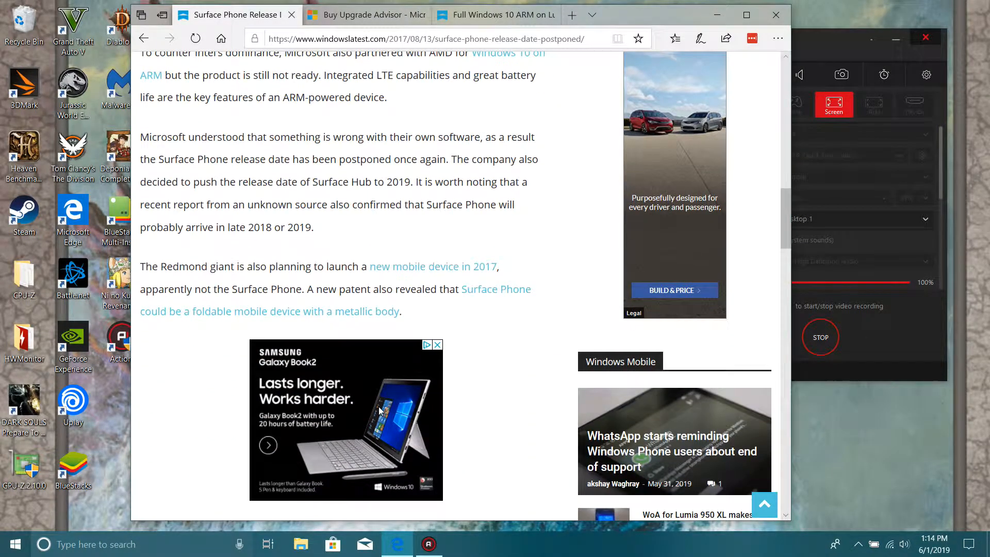
scroll(down, 3)
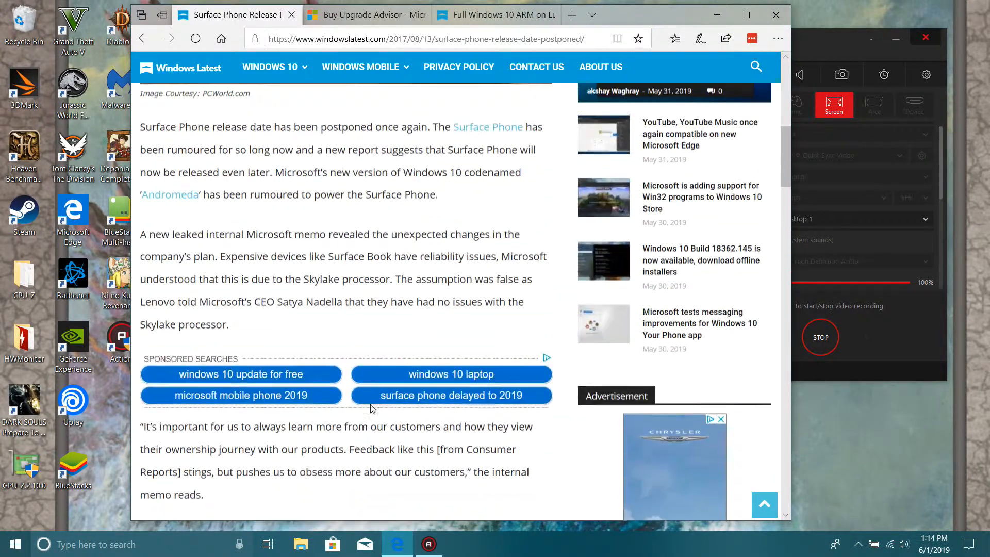
click(373, 15)
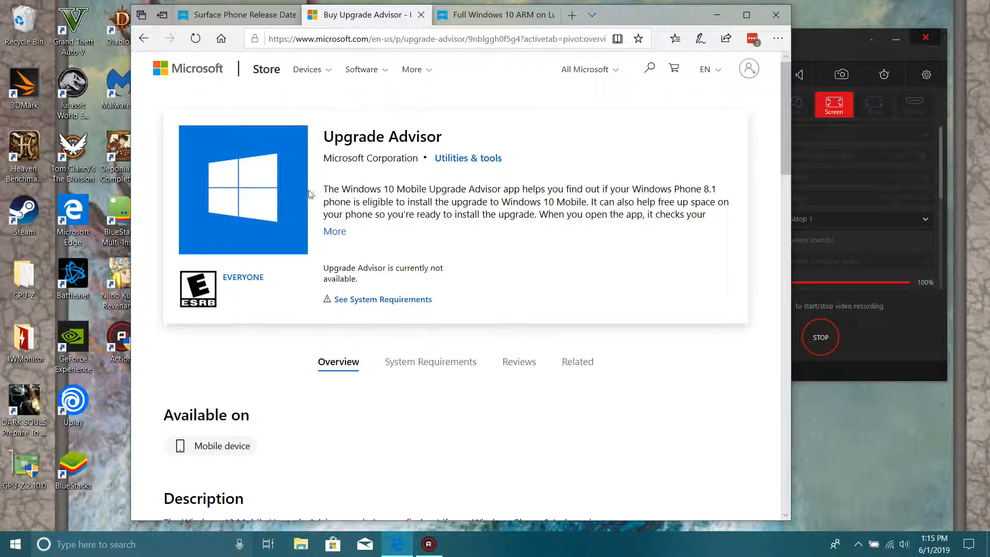
mouse_move(144, 38)
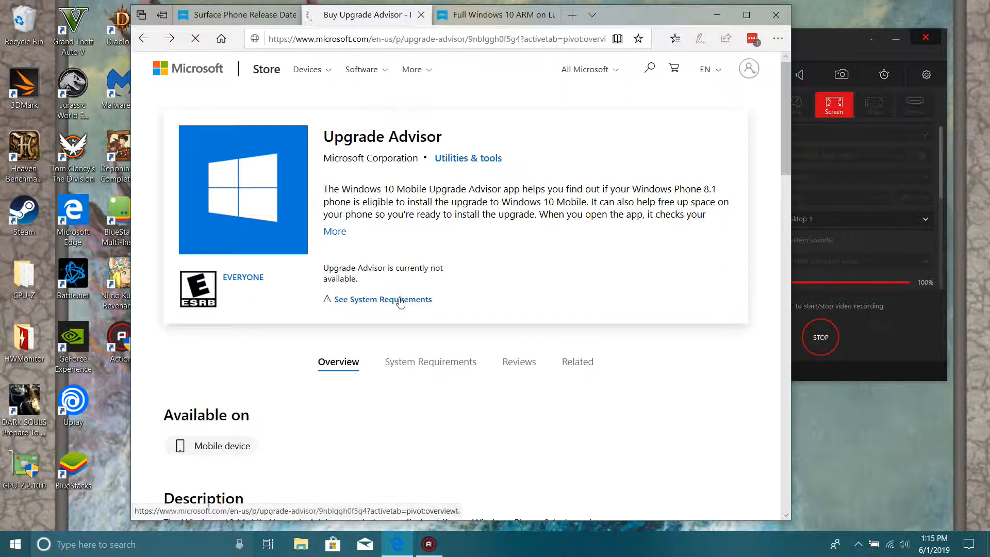
click(384, 299)
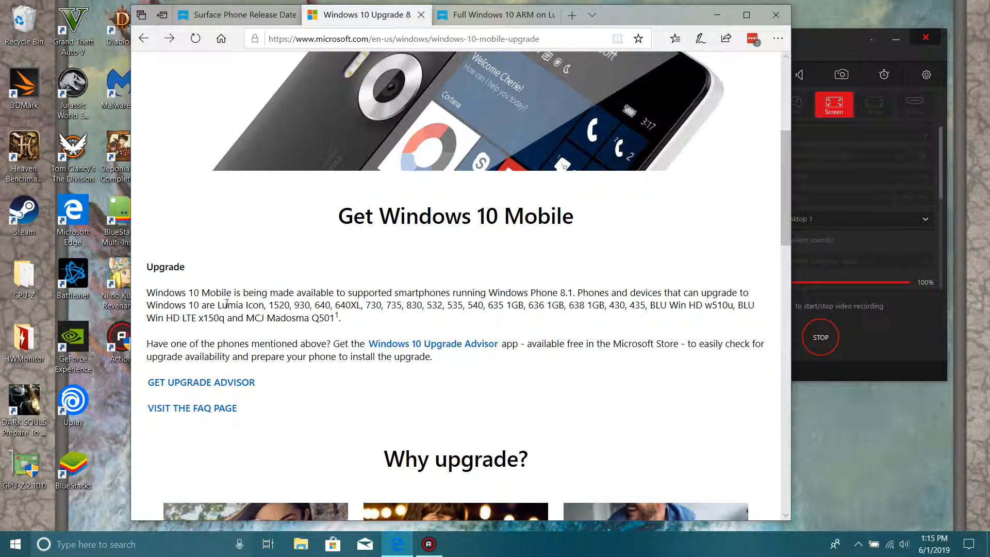
scroll(up, 3)
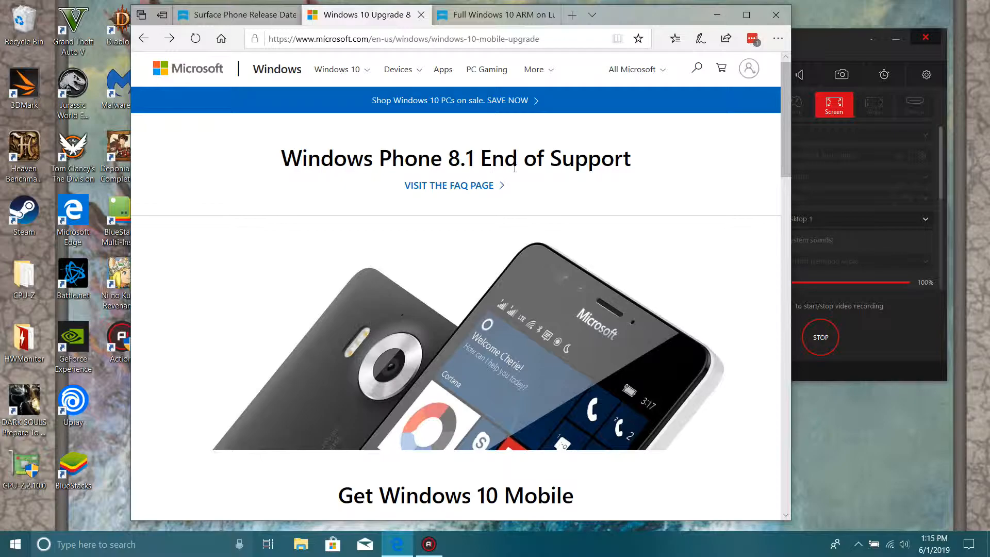
mouse_move(516, 177)
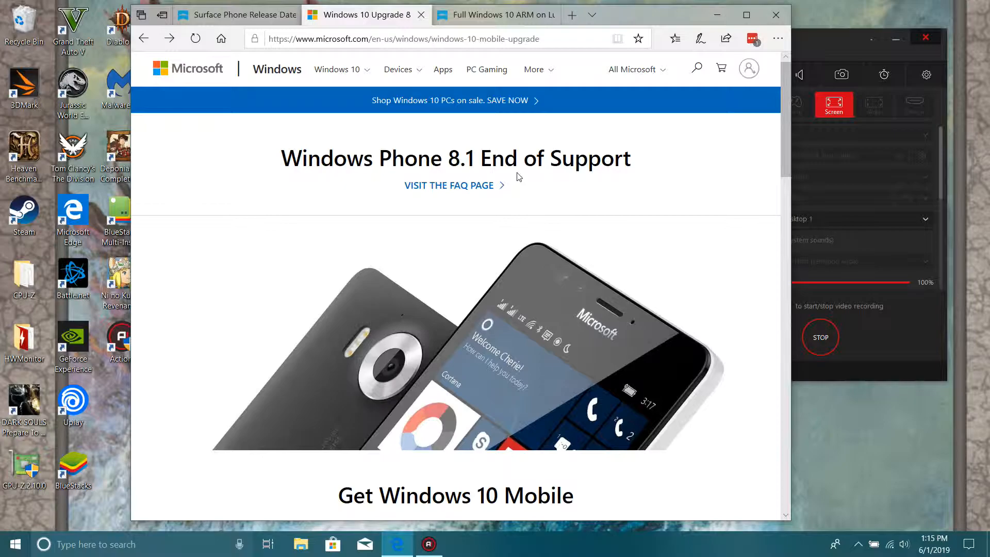
mouse_move(508, 170)
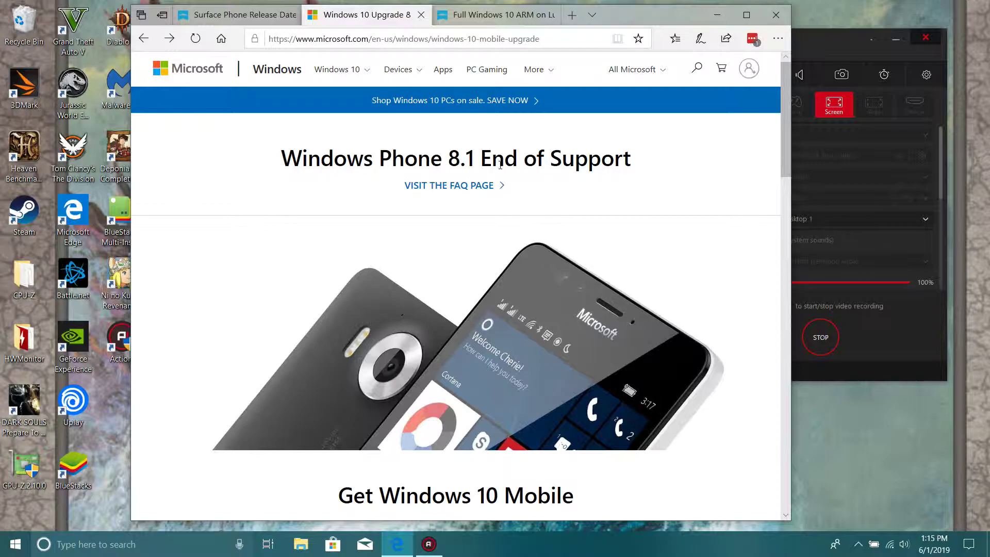
mouse_move(503, 159)
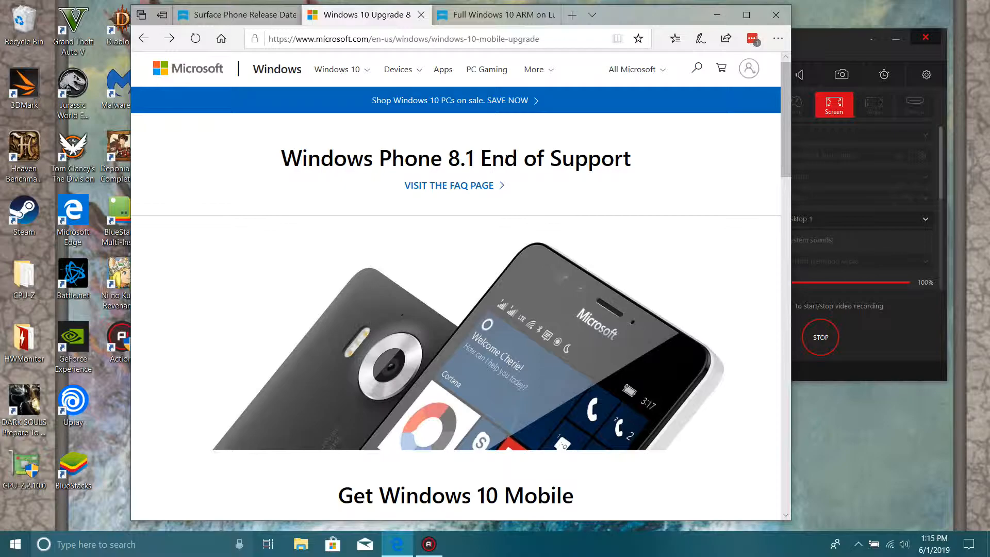
mouse_move(545, 185)
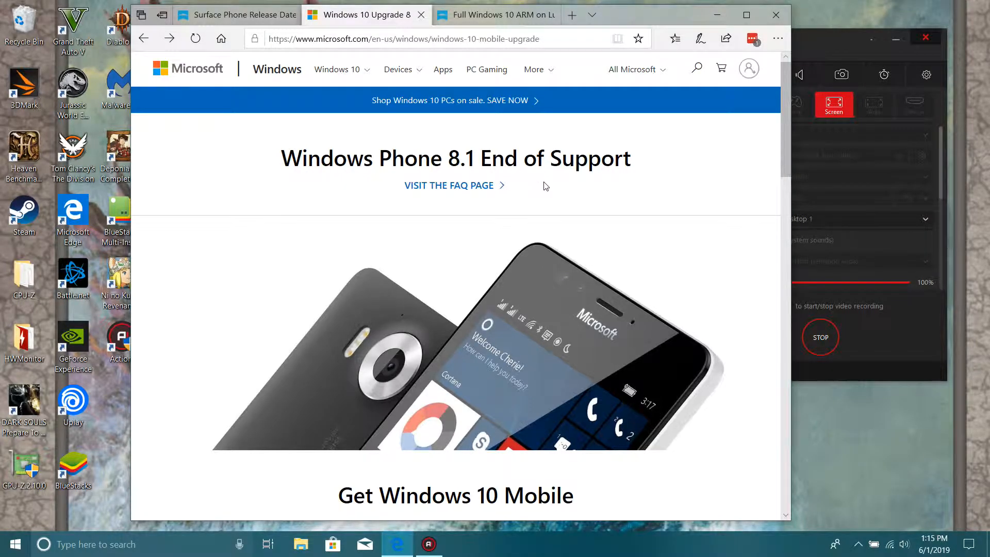
mouse_move(542, 184)
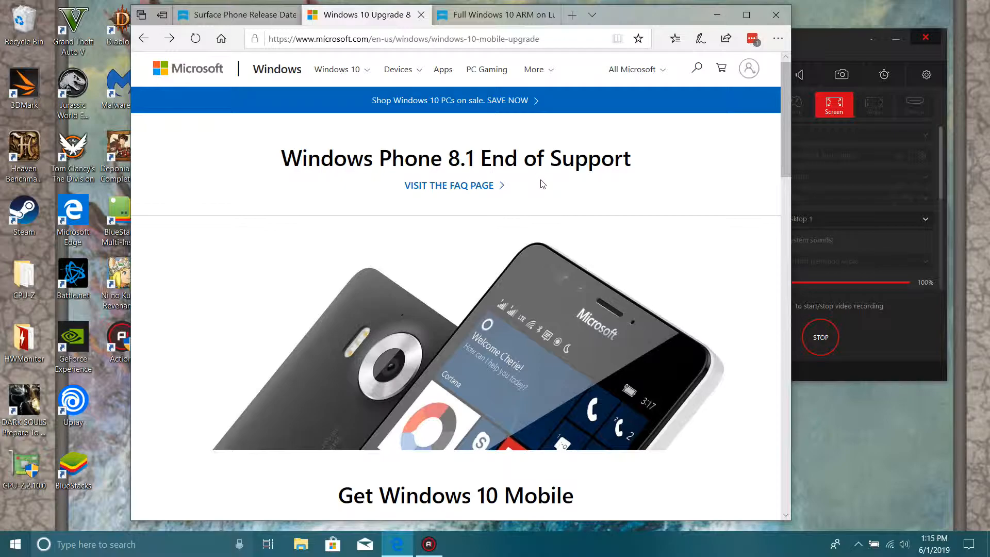
mouse_move(547, 191)
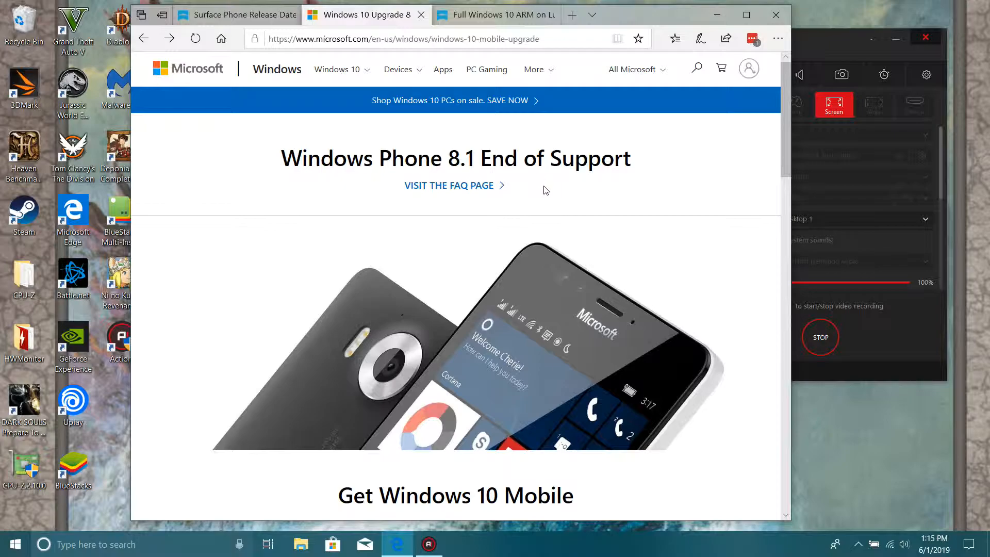
mouse_move(548, 191)
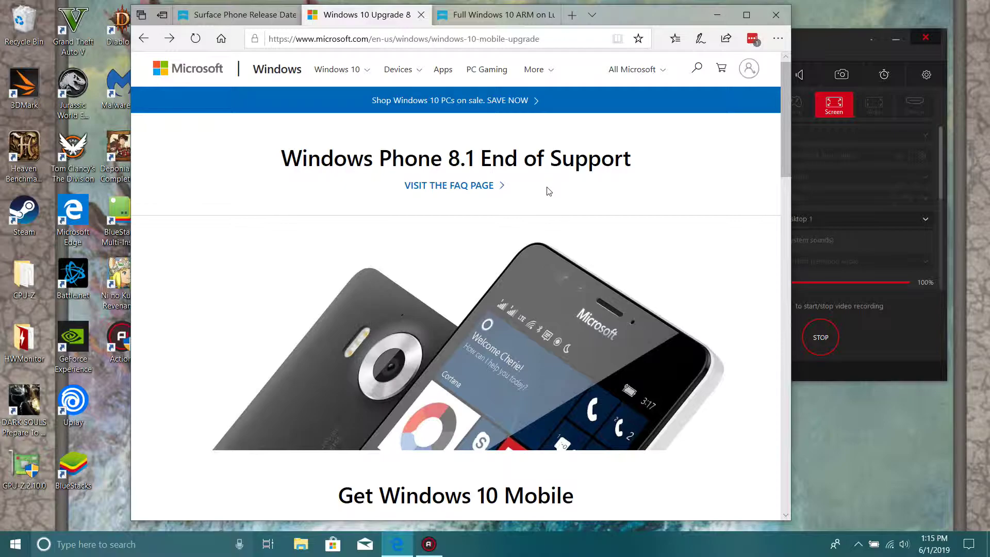
mouse_move(550, 188)
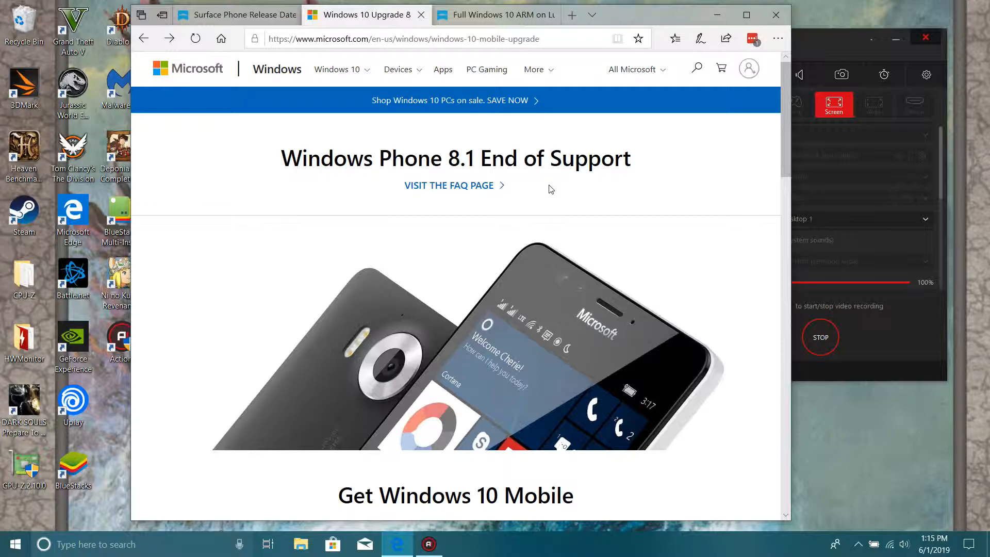
mouse_move(542, 187)
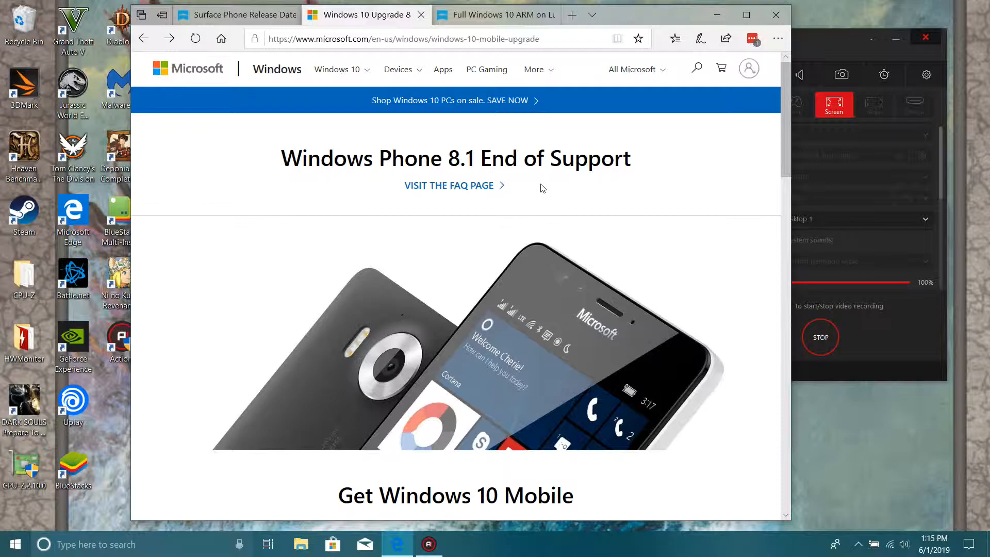
mouse_move(545, 192)
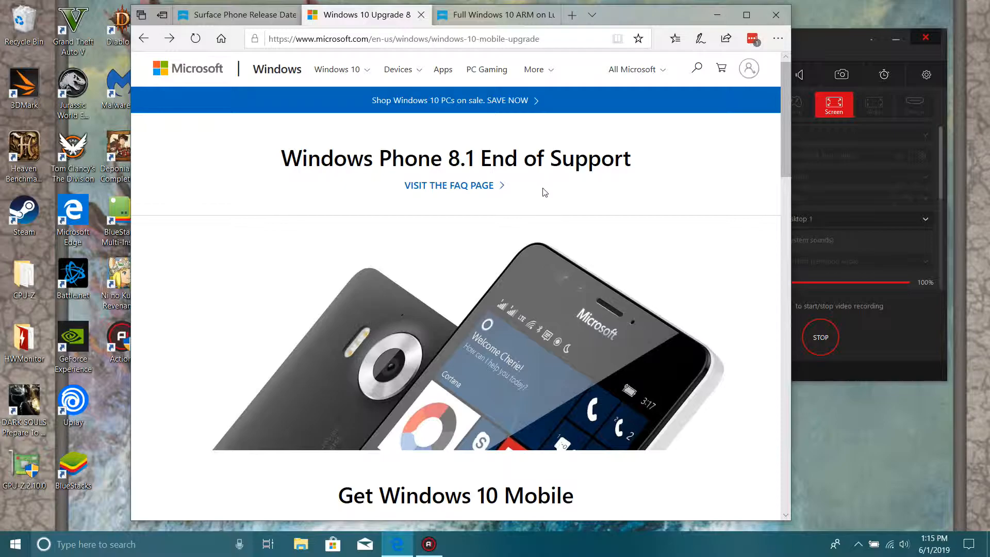
mouse_move(553, 194)
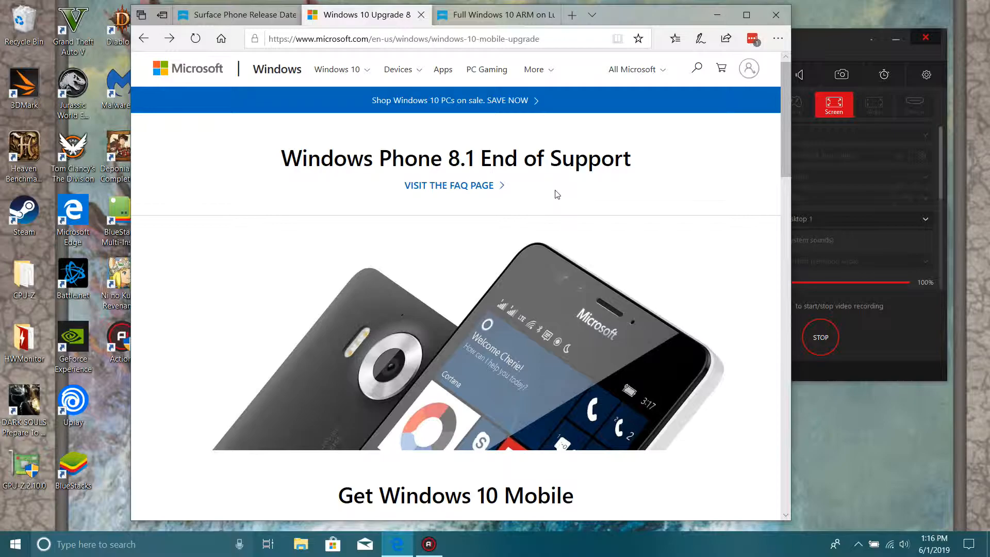
mouse_move(544, 188)
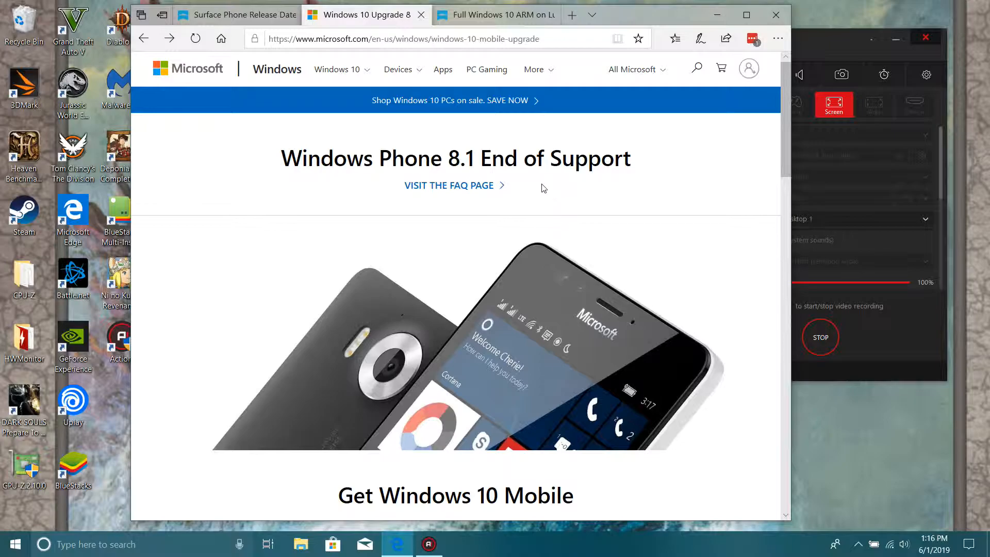
mouse_move(546, 182)
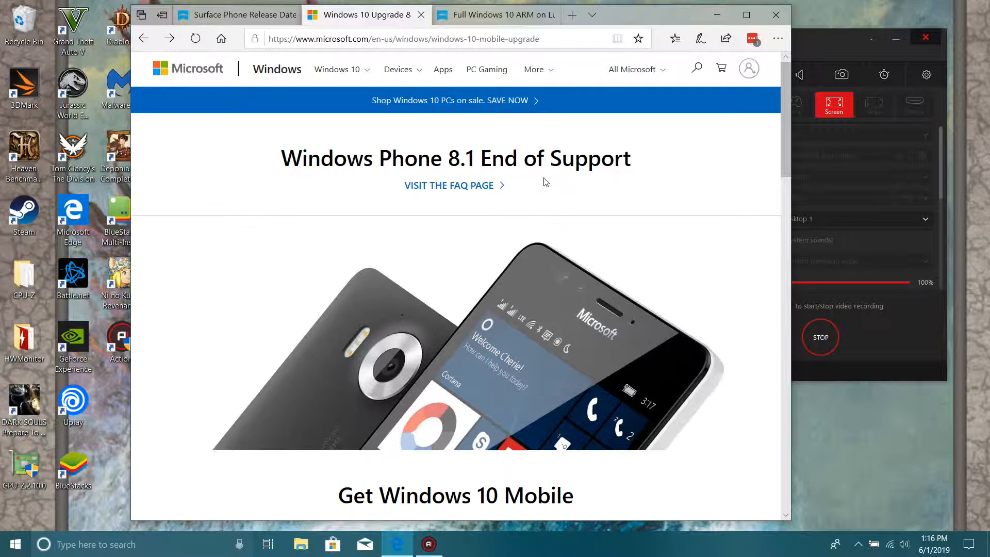
mouse_move(552, 185)
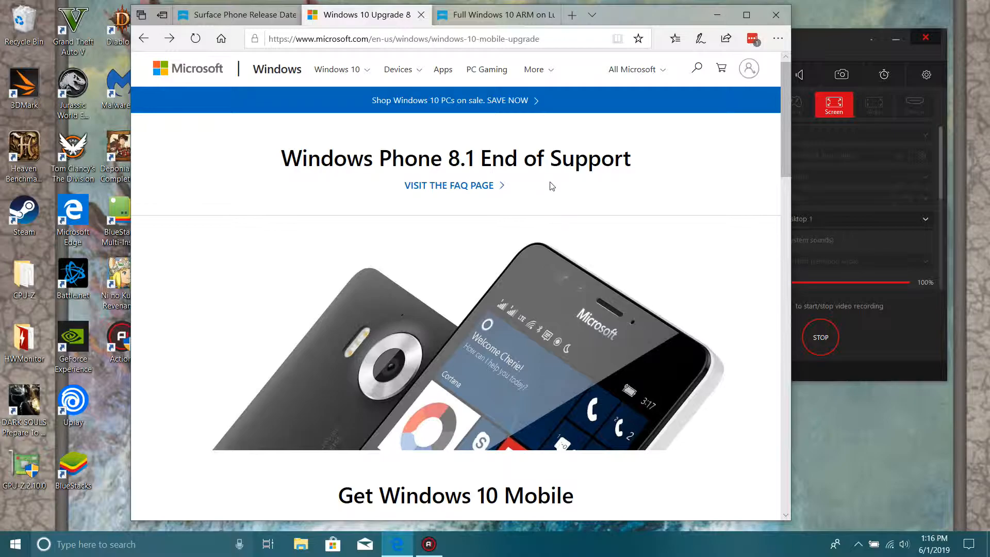
mouse_move(555, 186)
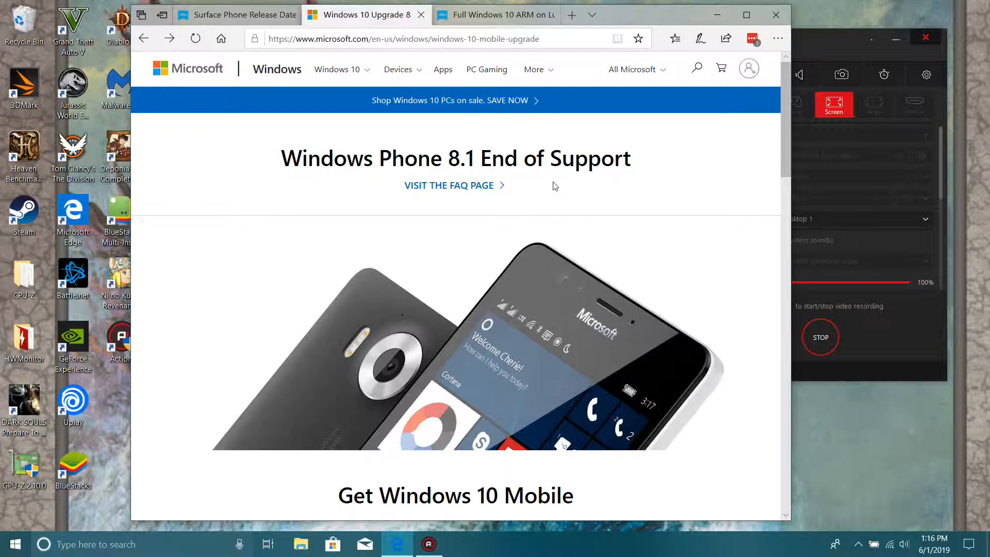
mouse_move(548, 182)
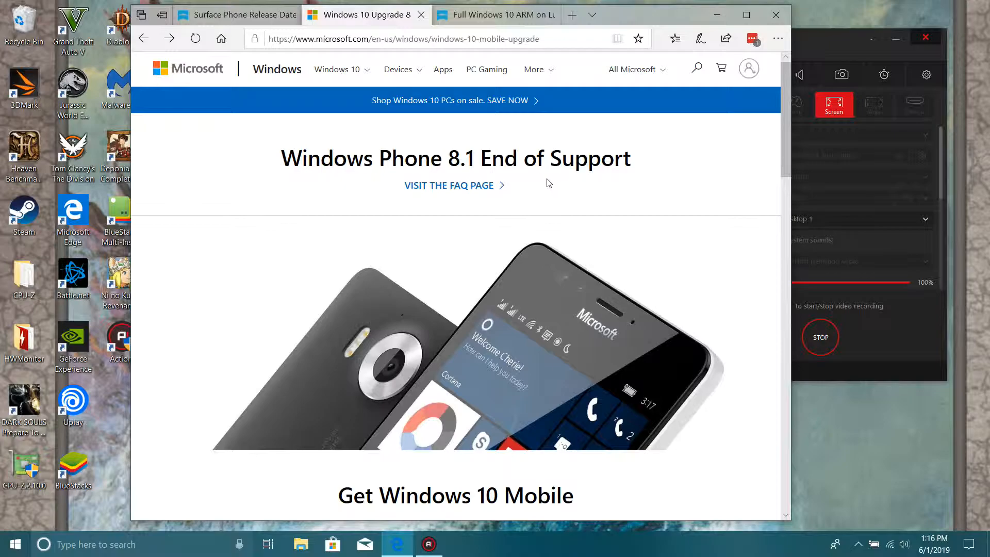
mouse_move(546, 186)
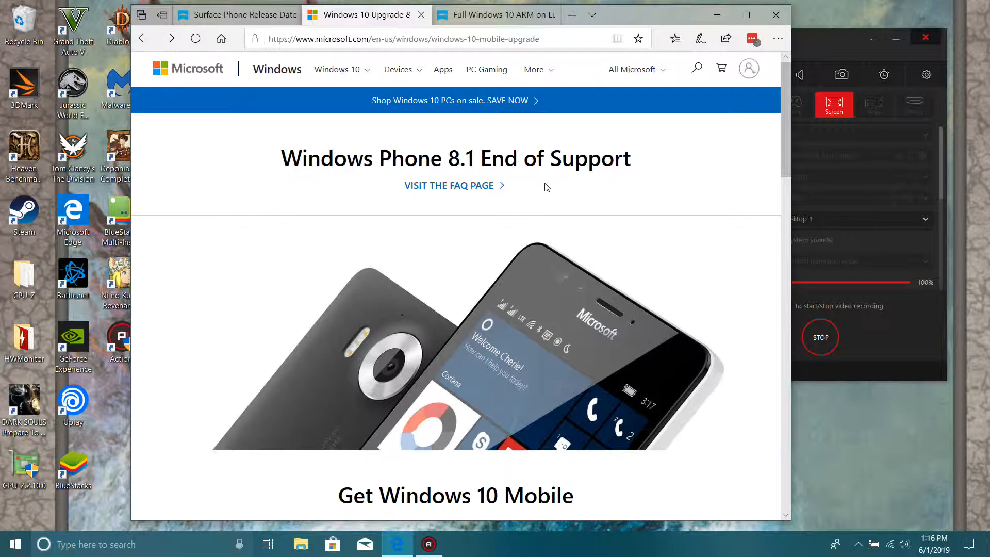
scroll(down, 3)
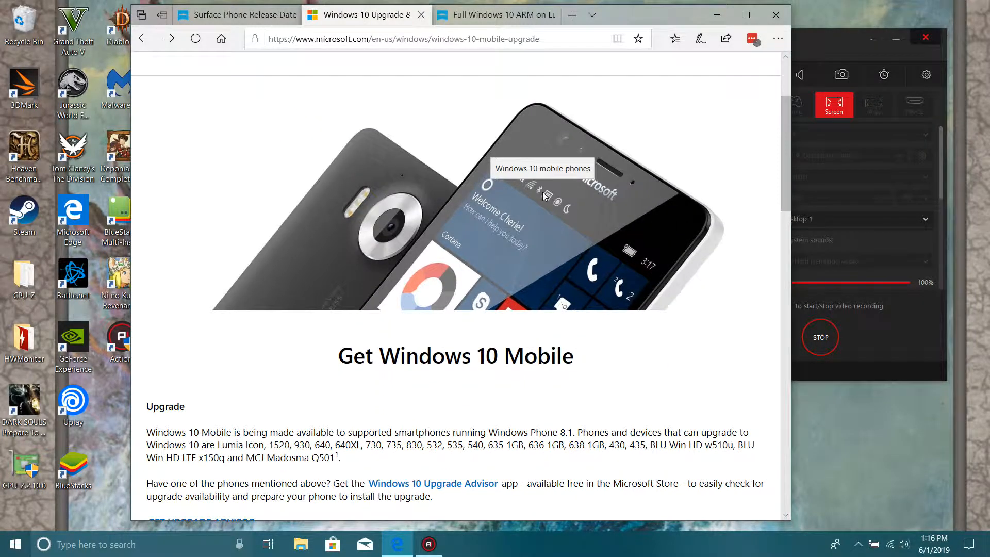
scroll(down, 3)
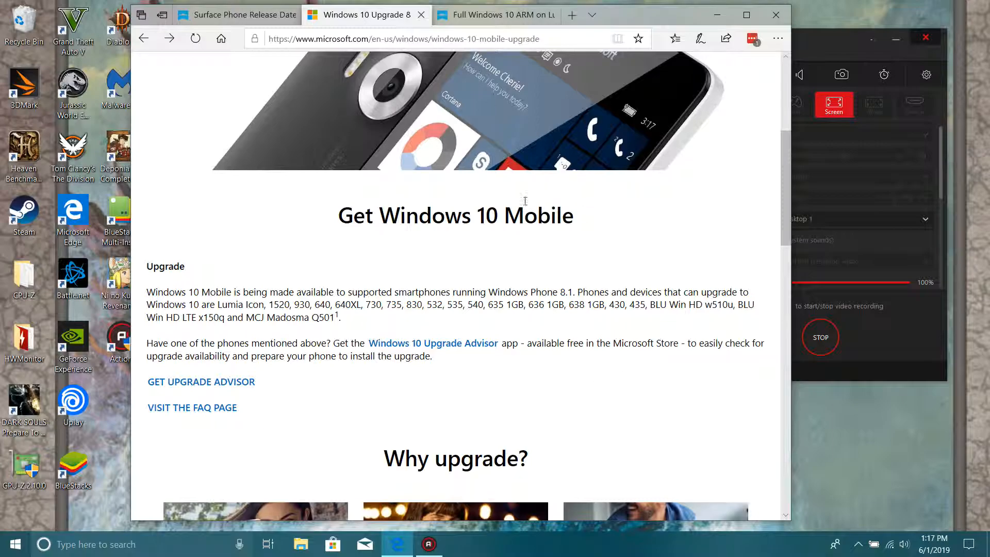
mouse_move(349, 322)
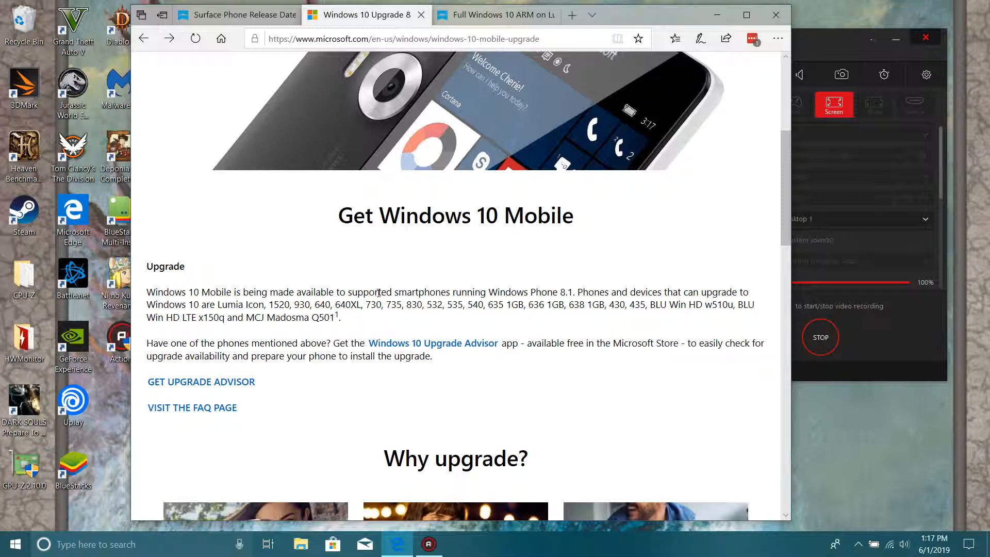
mouse_move(354, 322)
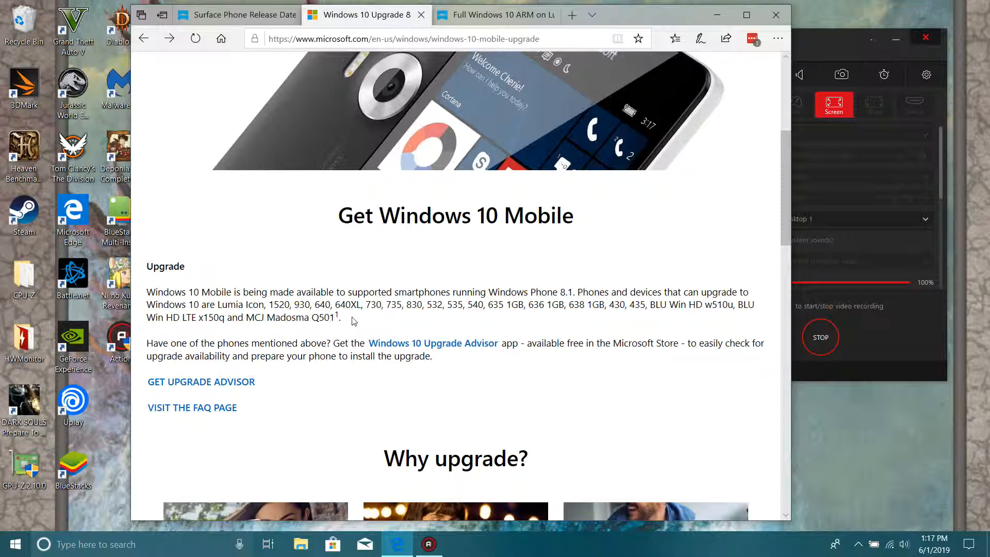
mouse_move(354, 325)
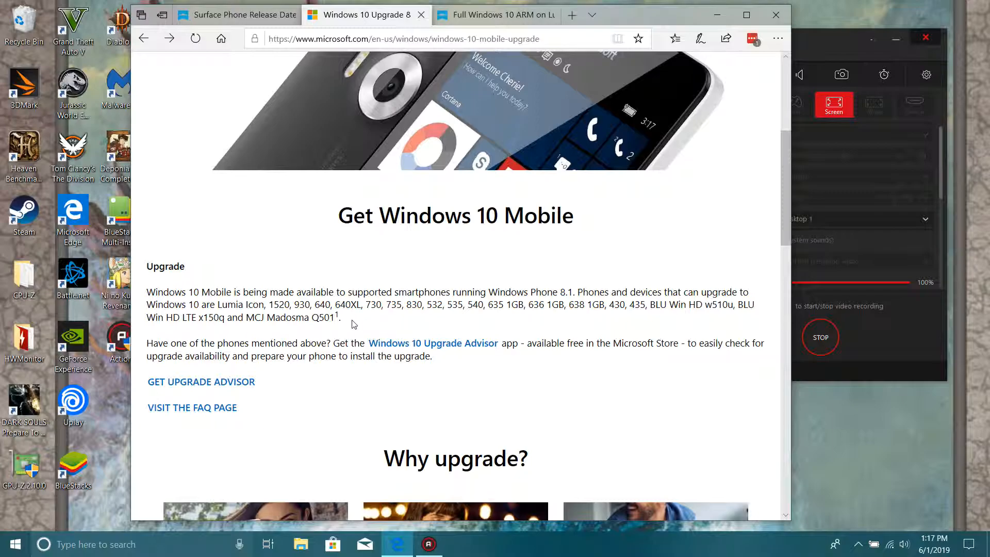
mouse_move(351, 326)
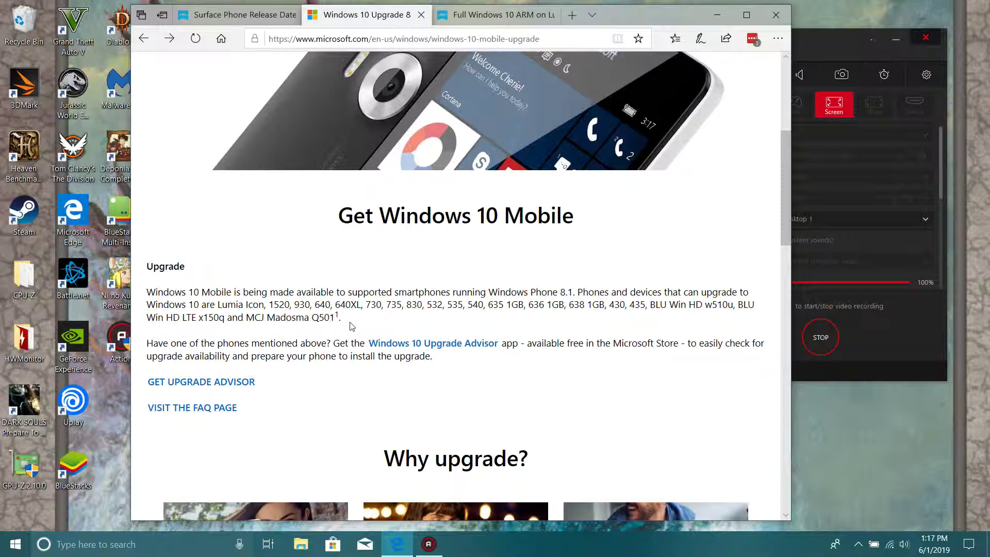
mouse_move(529, 323)
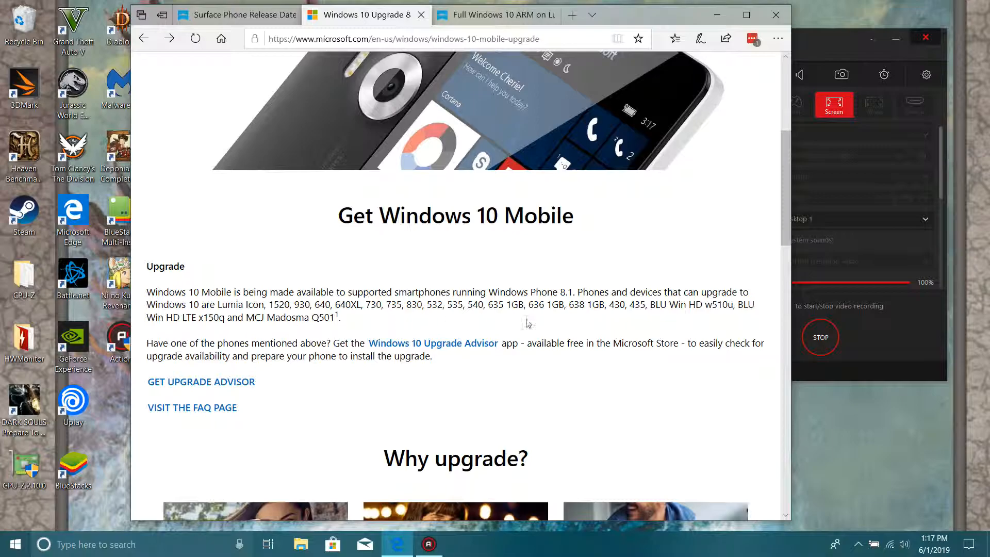
mouse_move(463, 315)
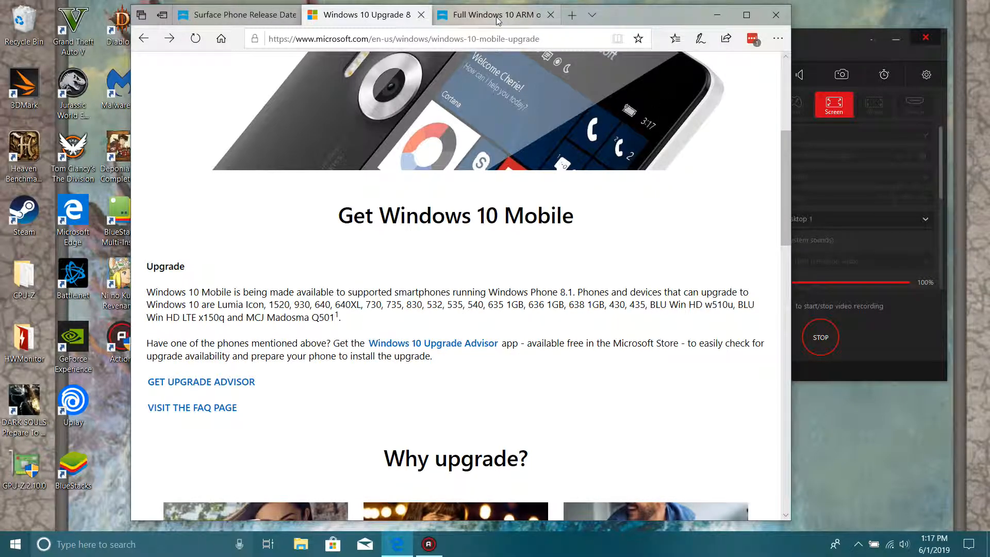
- Switch to the 'Full Windows 10 ARM on Lumia' Windows Latest article tab
click(498, 14)
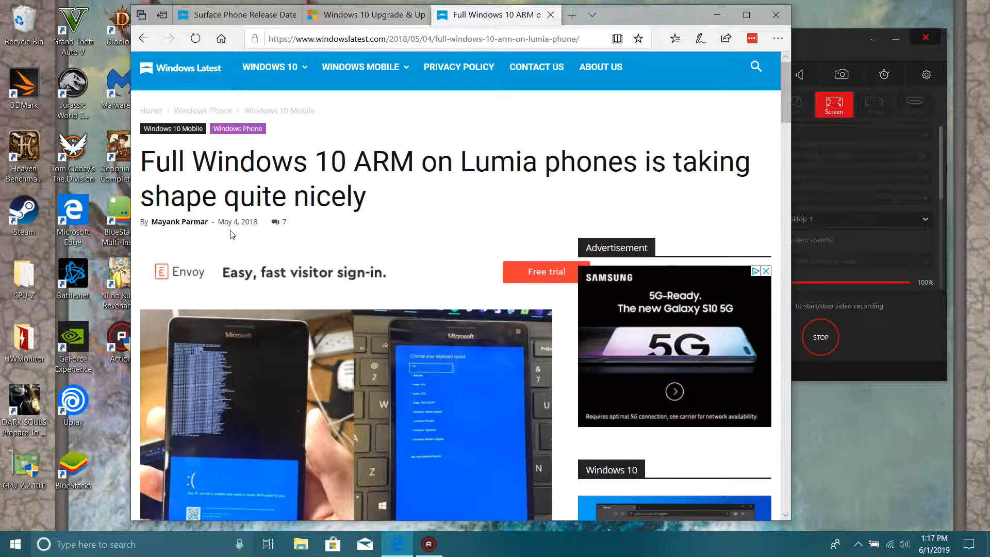
mouse_move(428, 197)
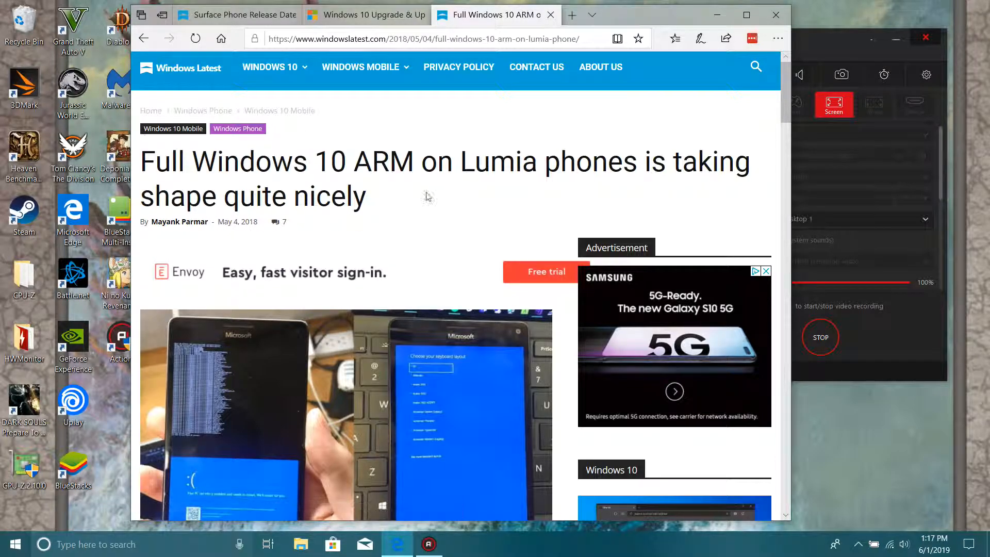
mouse_move(446, 187)
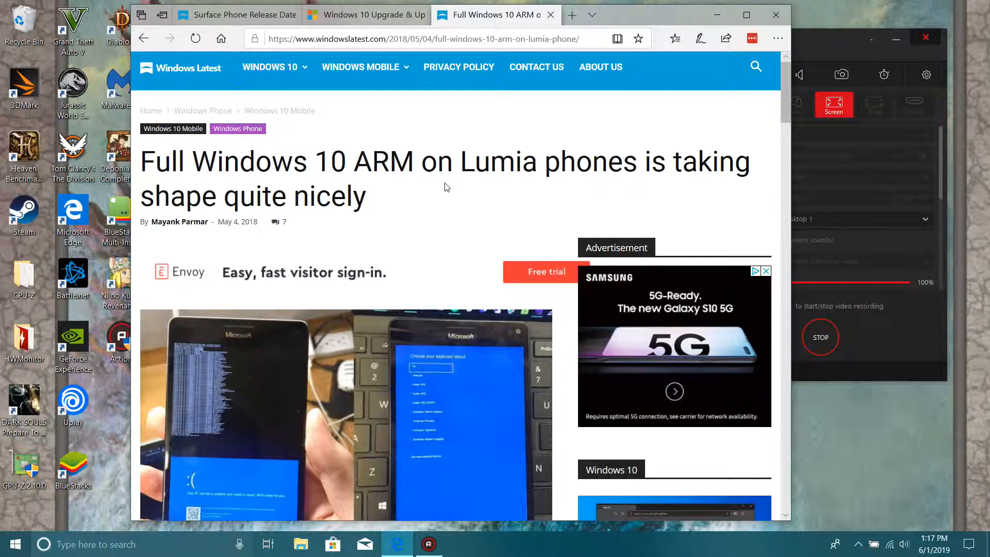
mouse_move(432, 204)
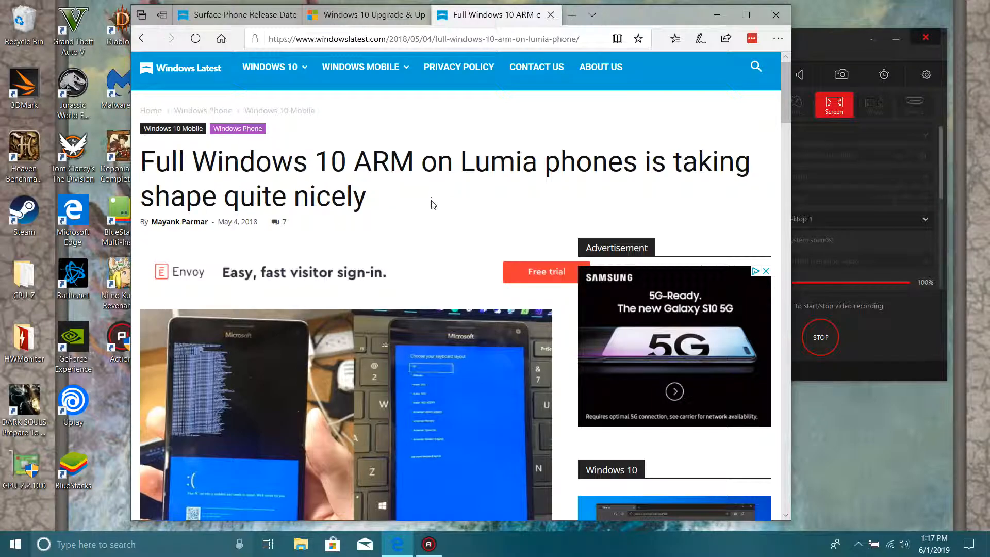
scroll(down, 3)
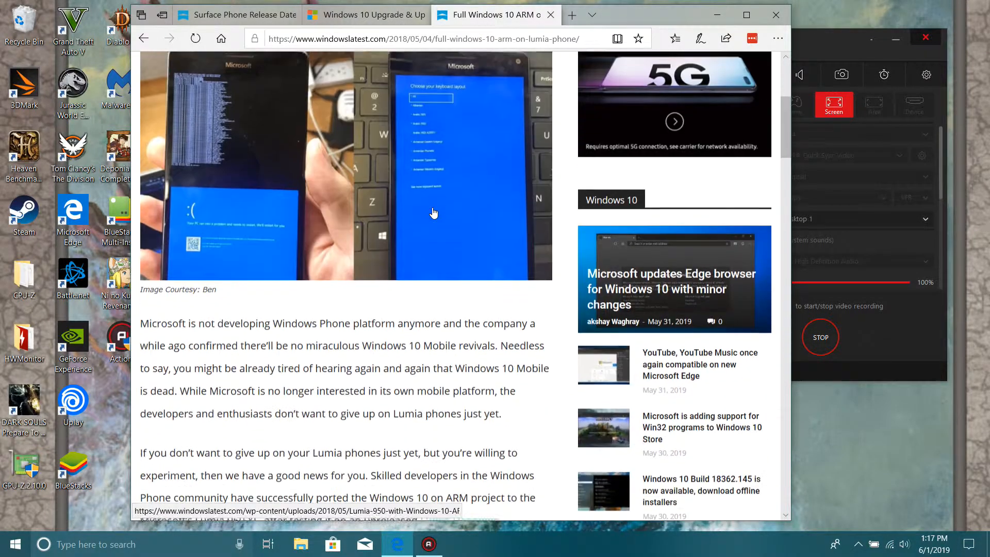
scroll(down, 3)
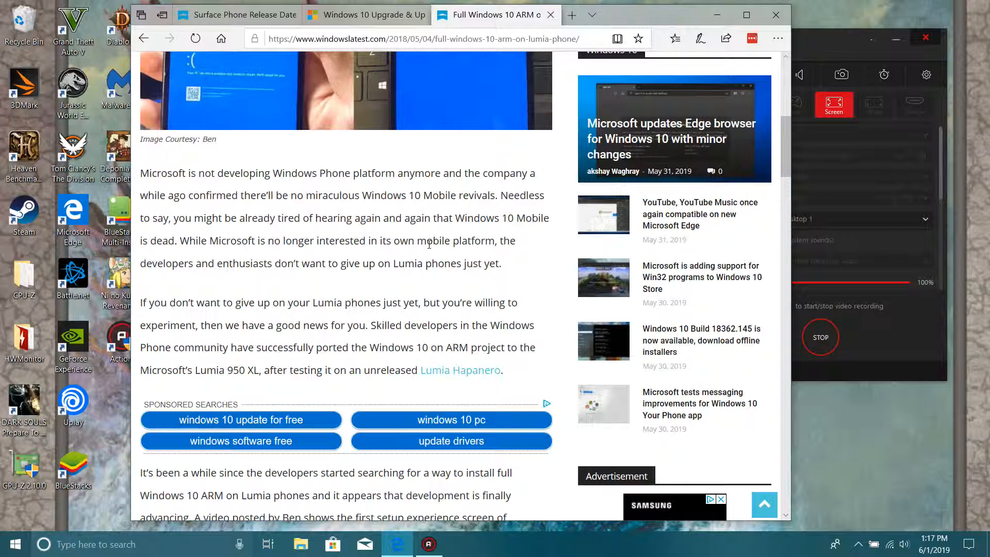
scroll(down, 3)
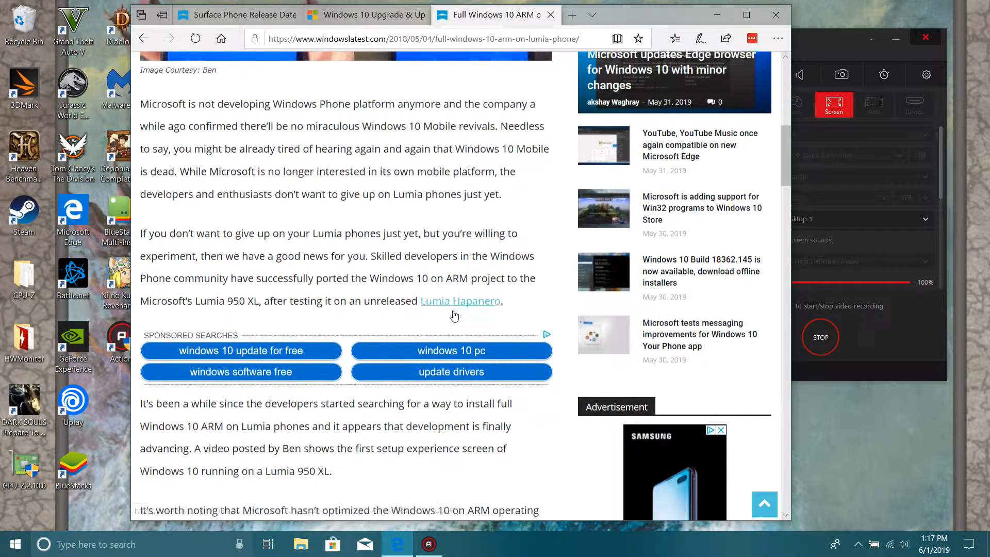
scroll(down, 3)
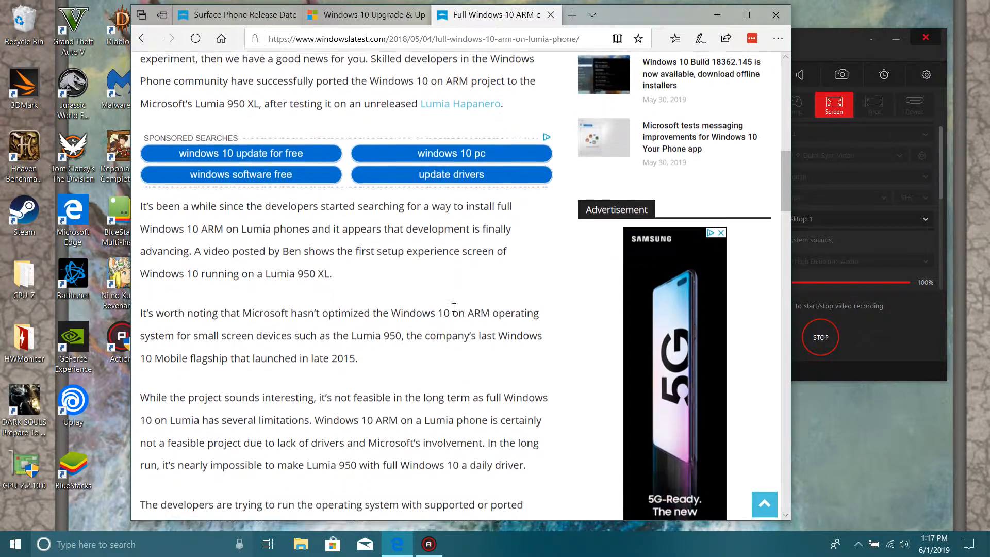
scroll(down, 3)
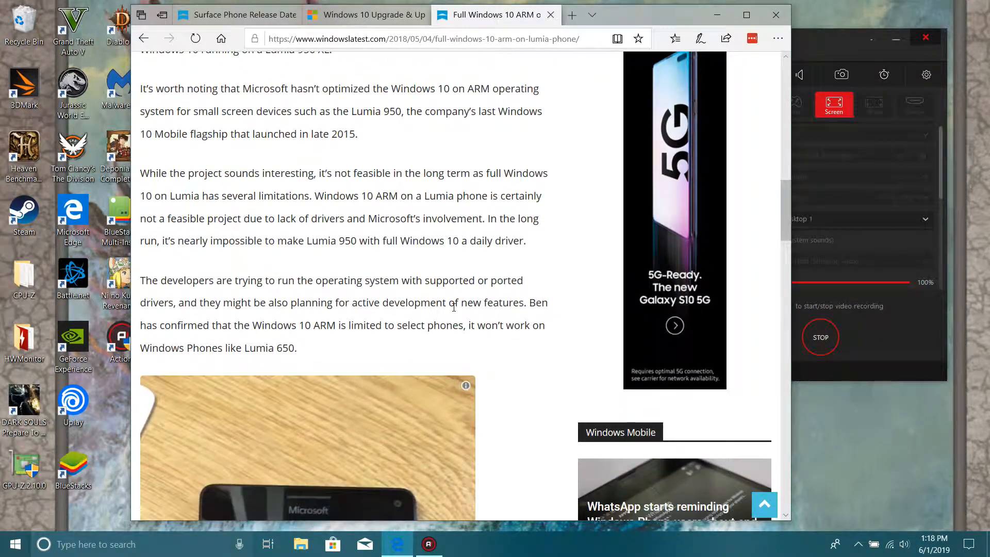
scroll(down, 3)
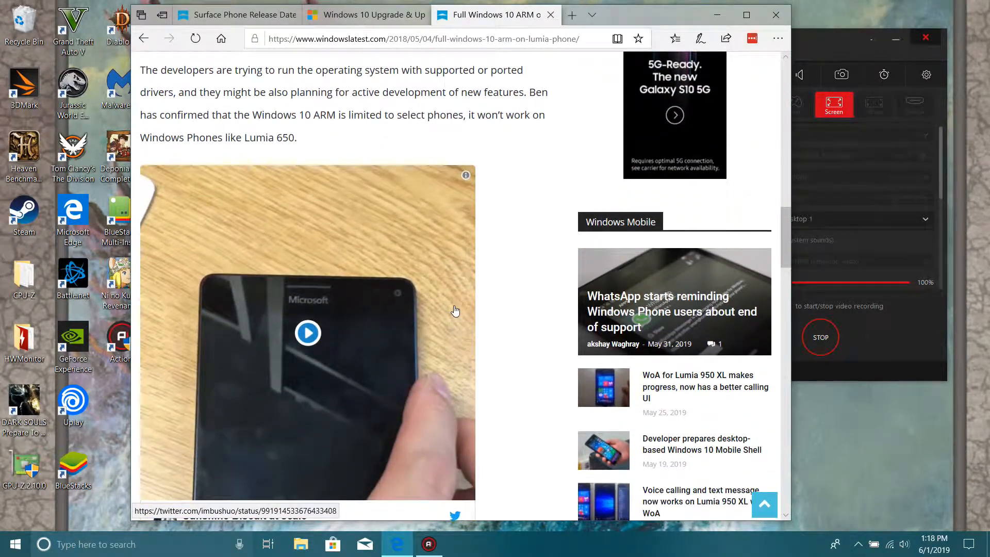
scroll(down, 3)
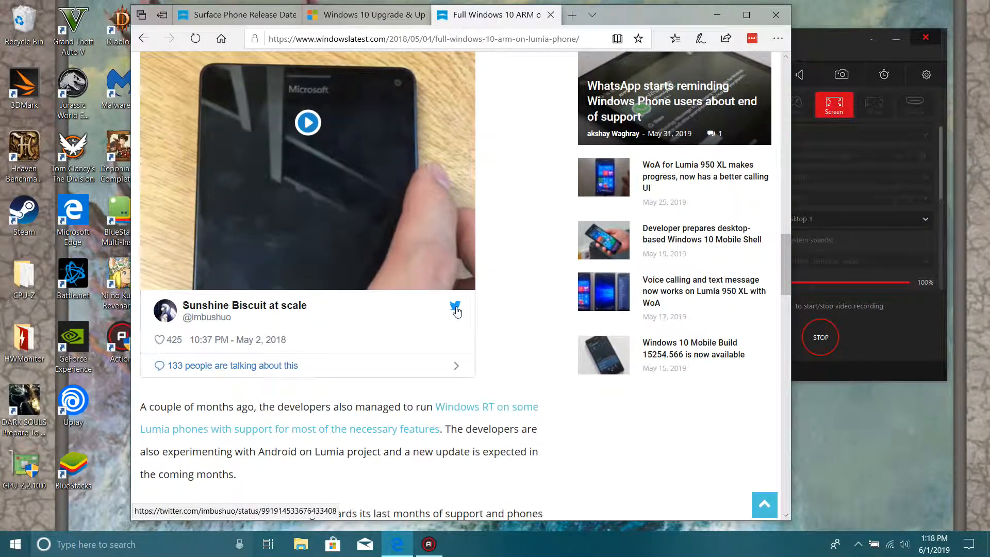
scroll(down, 3)
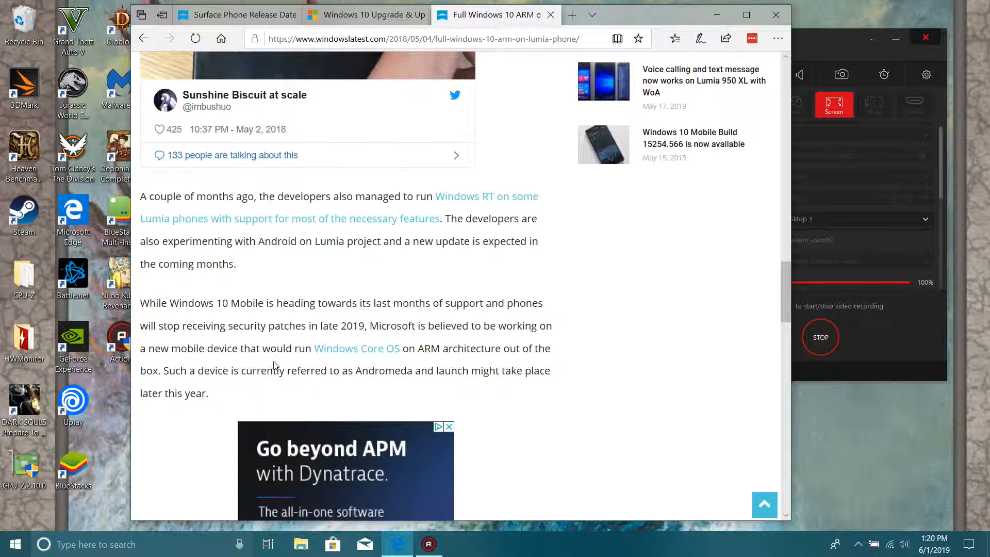
mouse_move(363, 358)
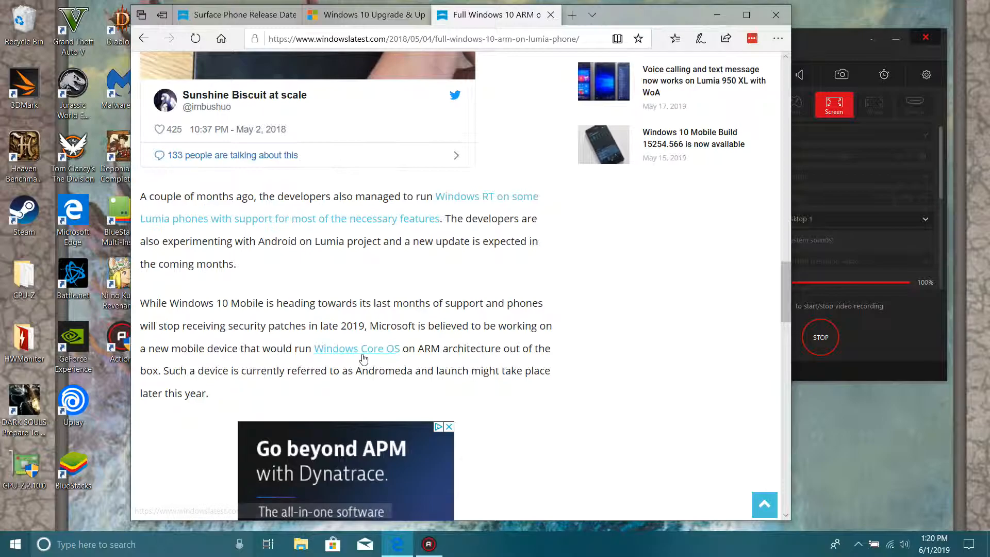
mouse_move(442, 360)
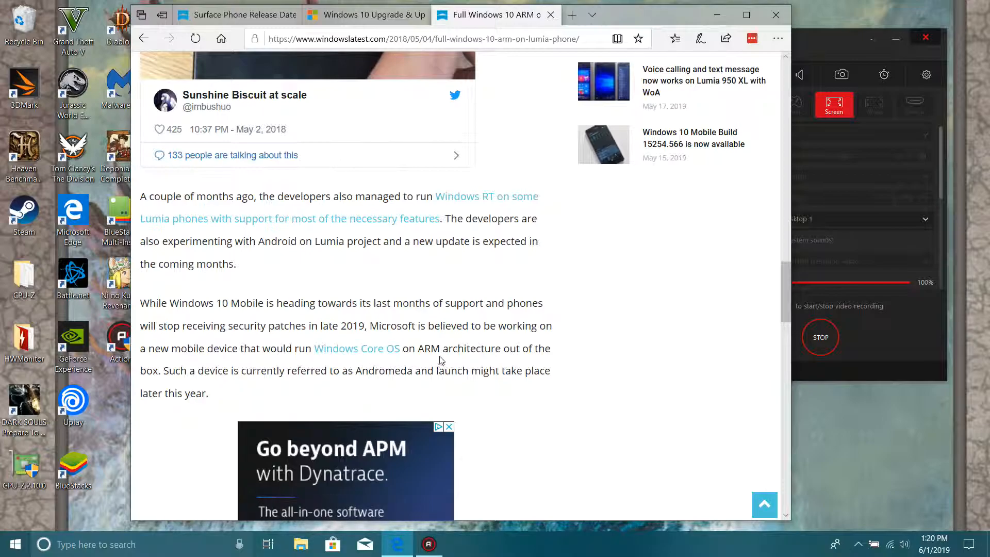
mouse_move(484, 365)
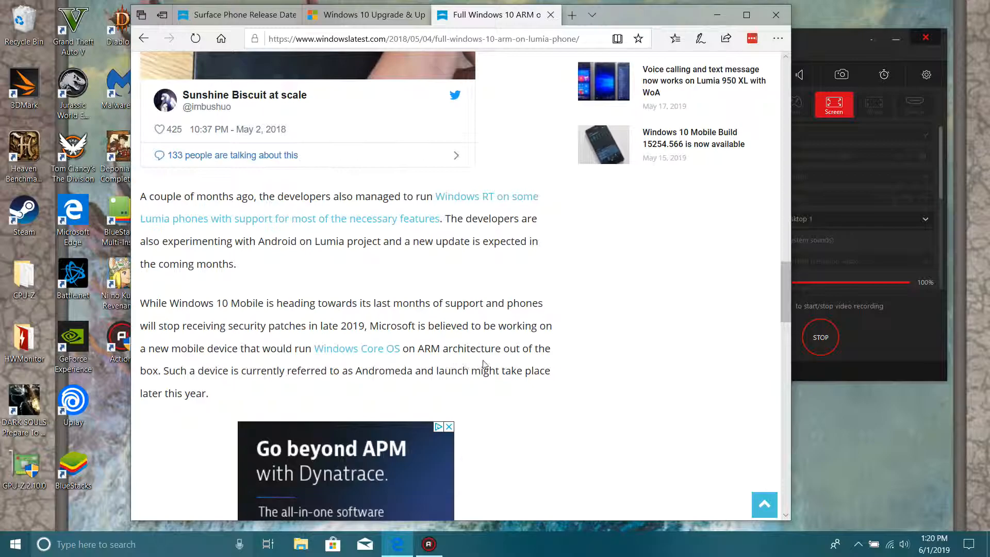
mouse_move(249, 387)
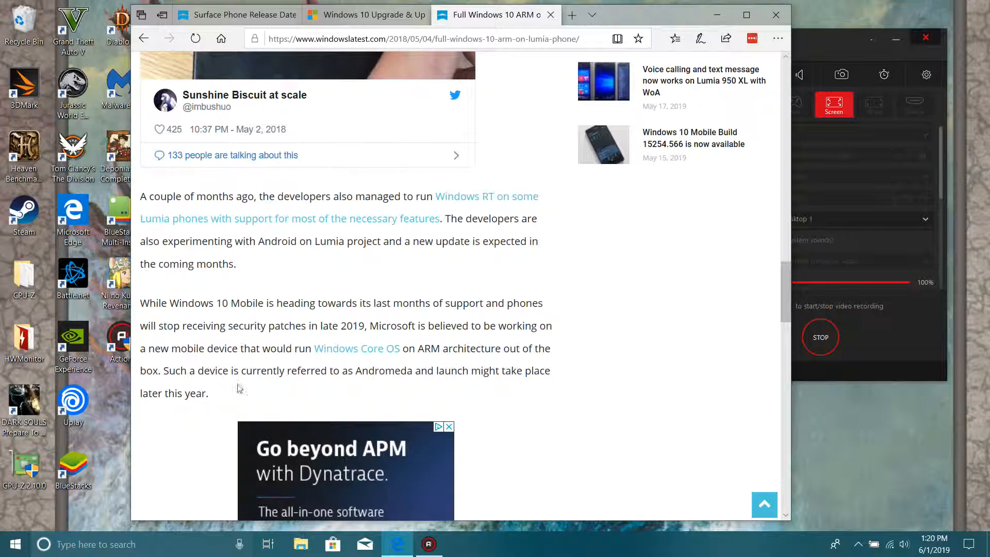
mouse_move(341, 382)
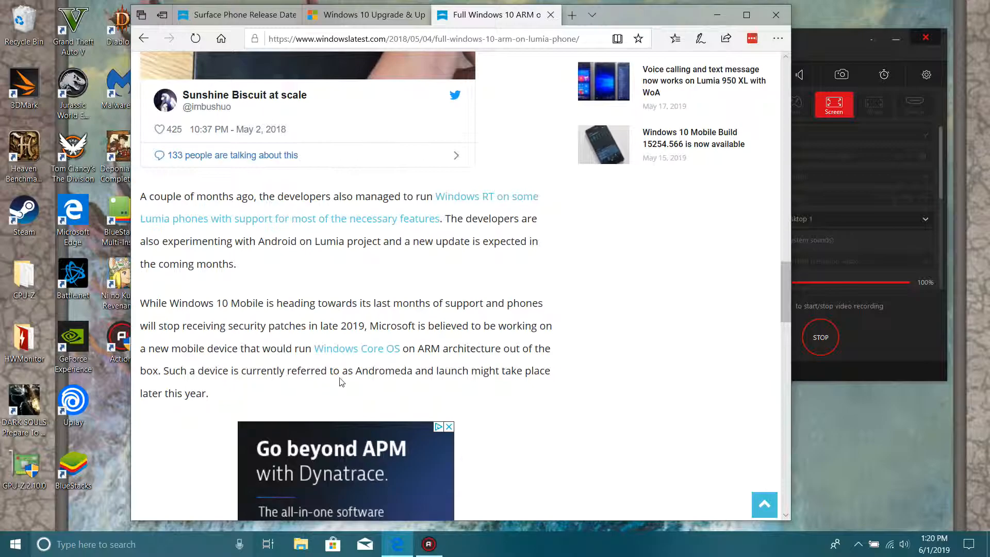
mouse_move(524, 387)
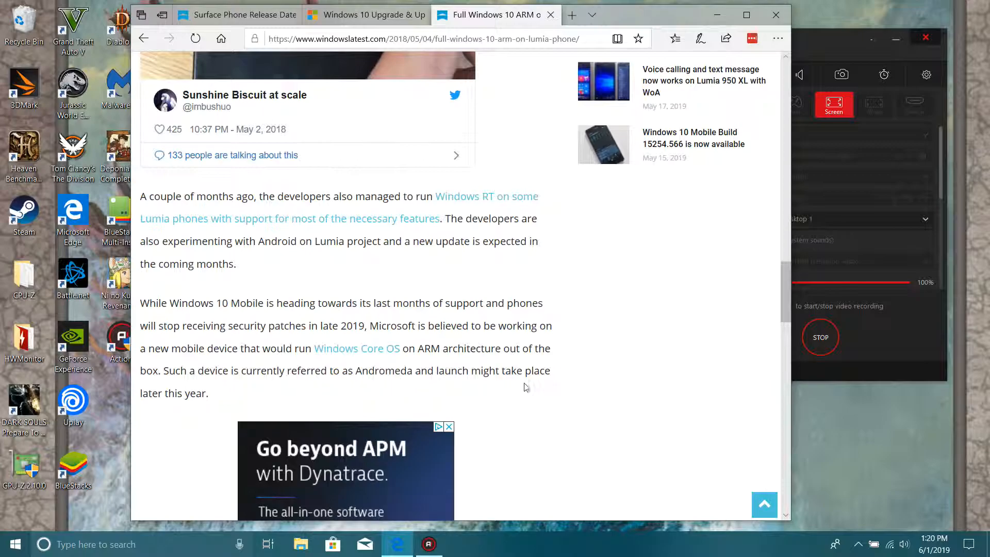
mouse_move(227, 391)
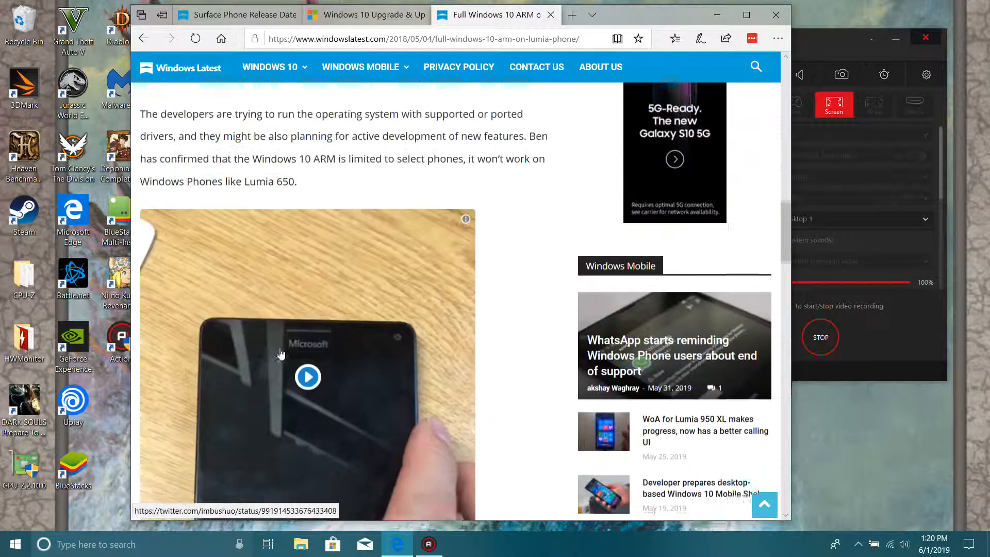
scroll(up, 3)
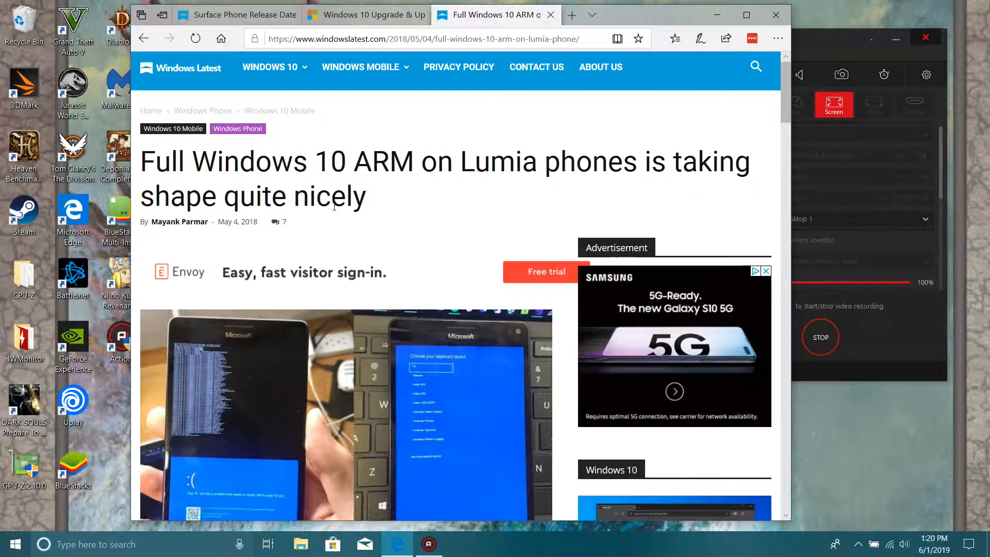